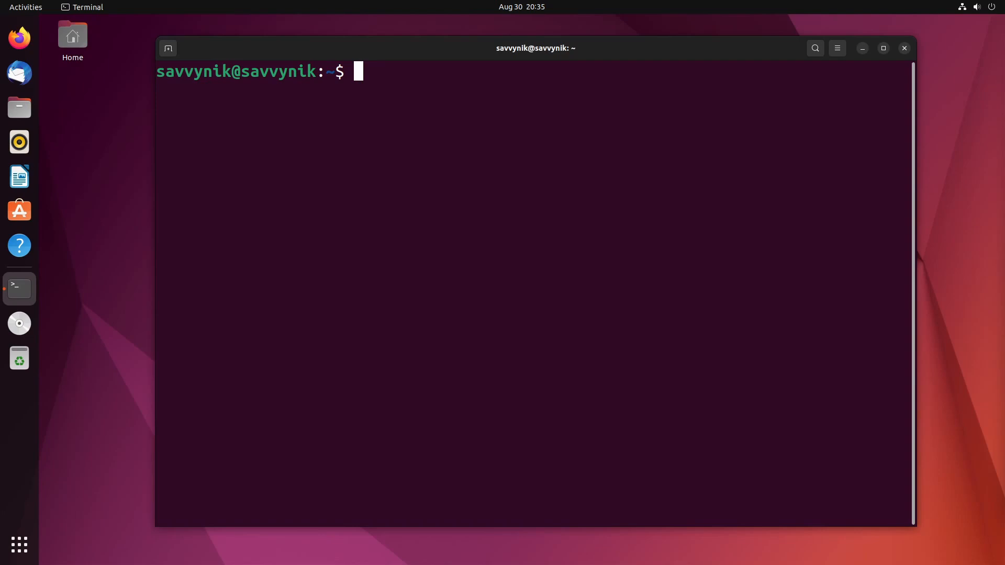
mouse_move(597, 335)
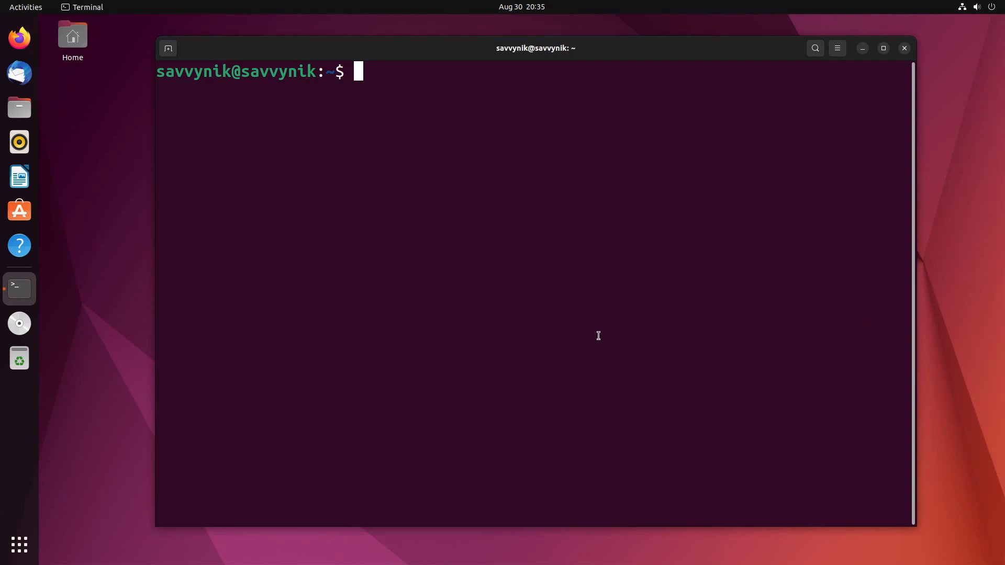
Step: Run sudo apt install neofetch and supply the sudo password
type("sudo apt")
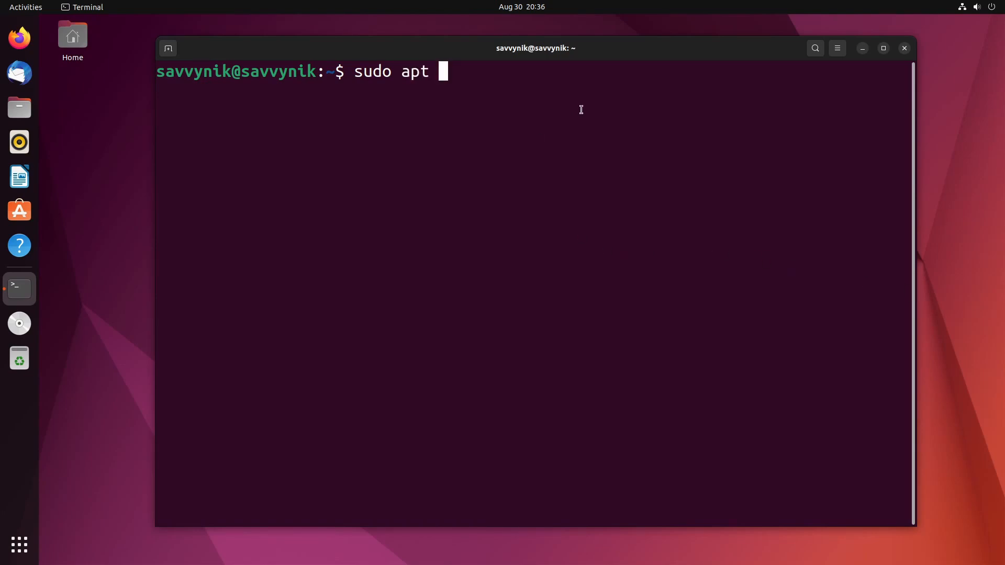
mouse_move(709, 270)
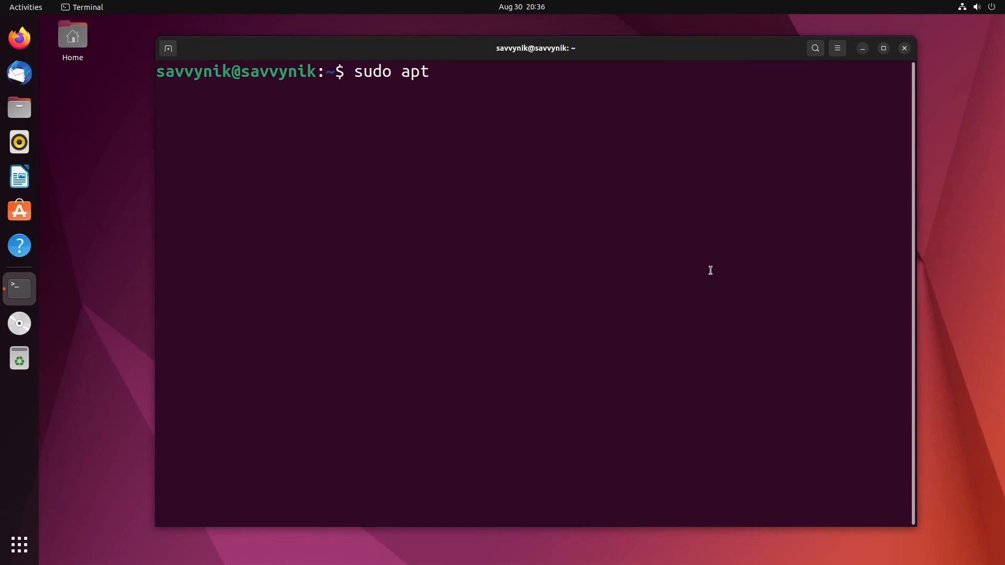
type("install")
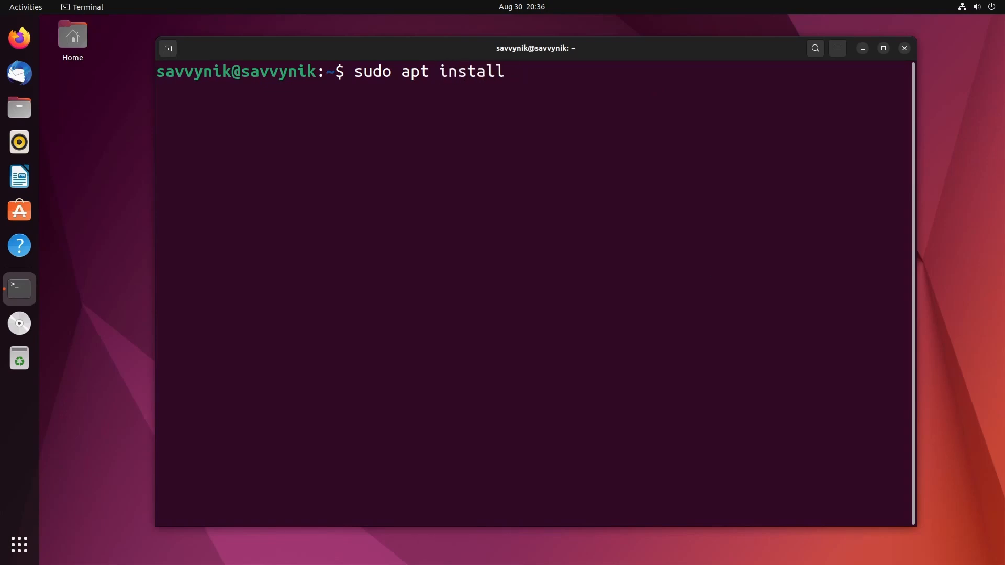
type("neofetch")
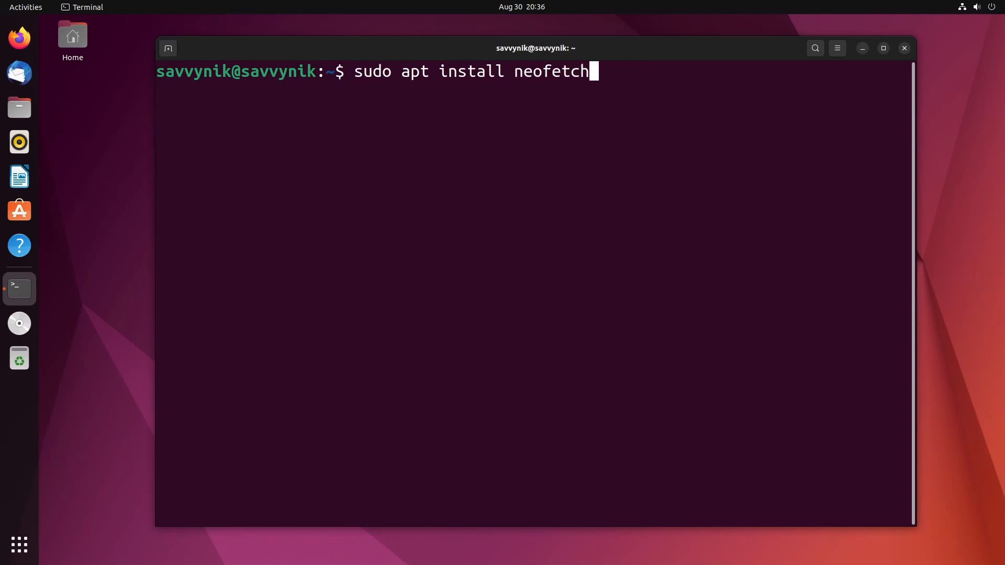
key("Return")
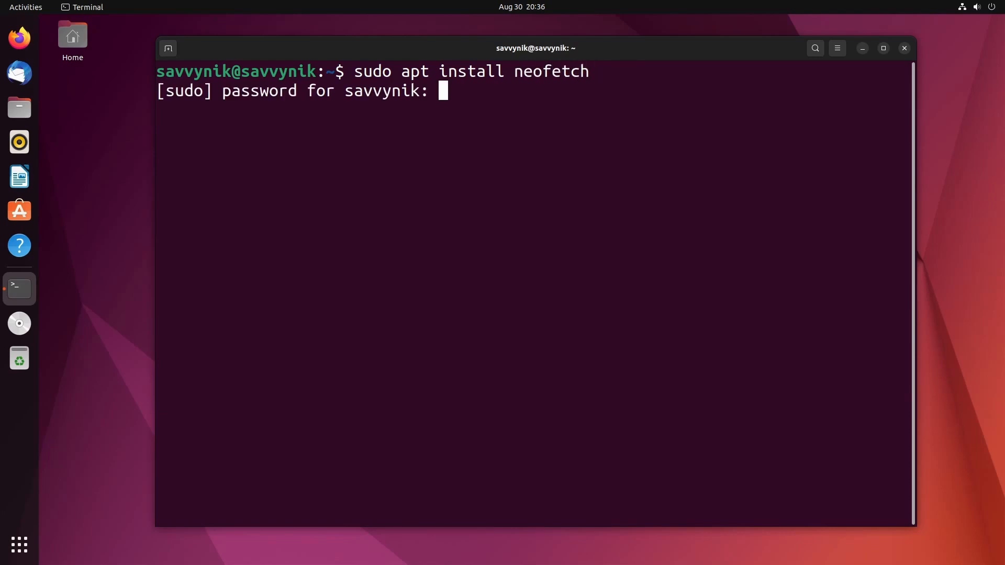
key("Return")
type("n")
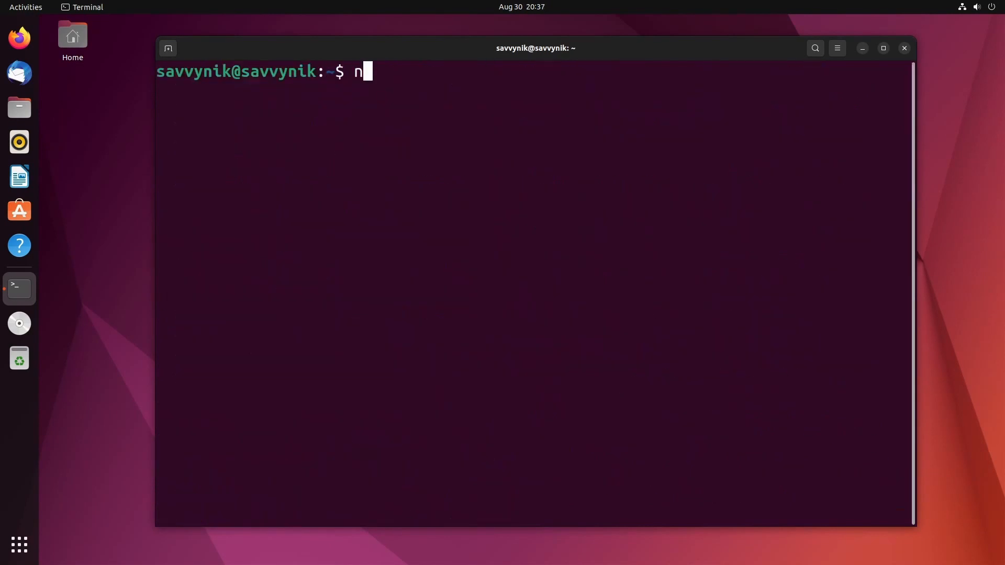
Step: Run neofetch for the Ubuntu 22.04 summary, remove it with sudo apt remove neofetch, and clear the screen
key("Return")
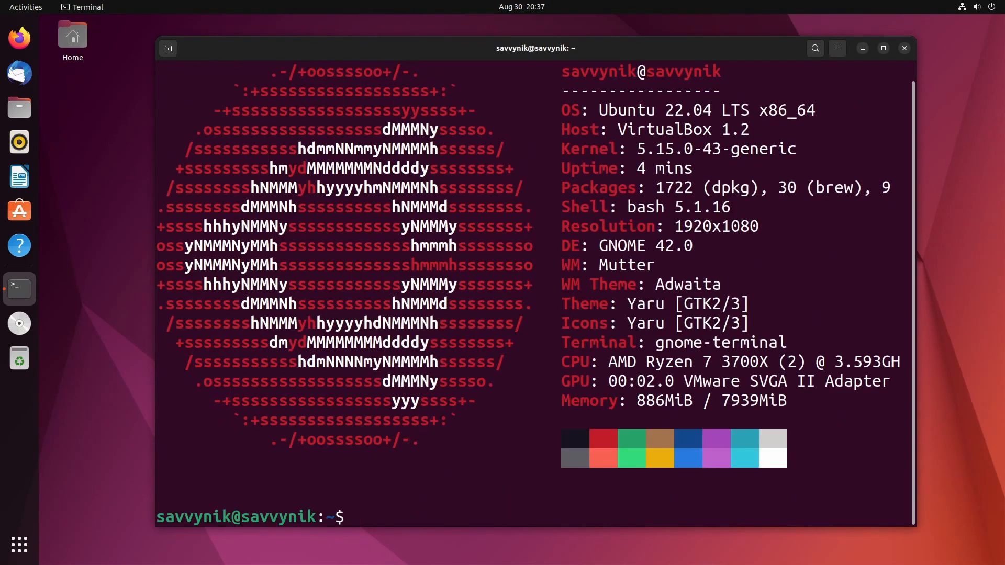
type("sudo")
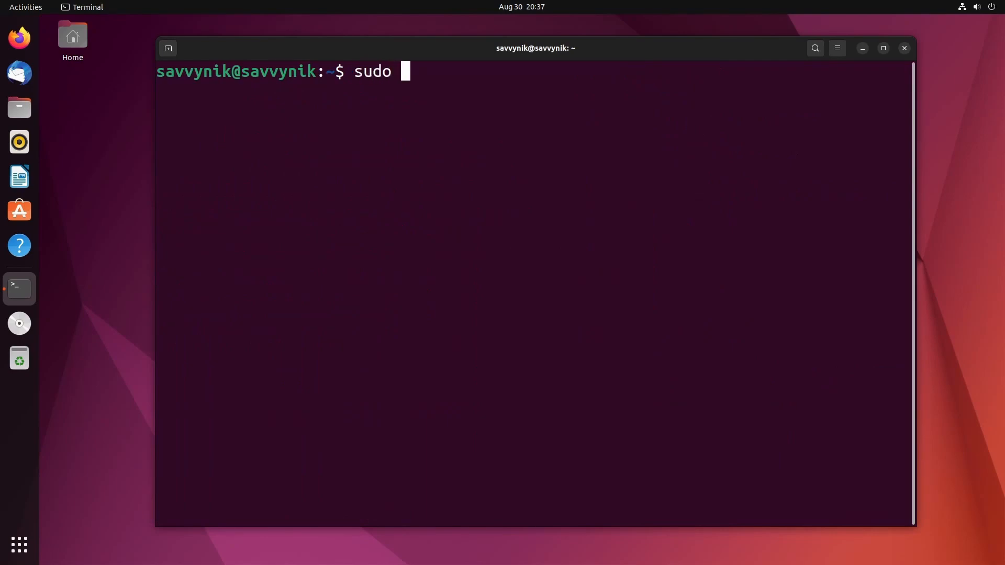
type("apt remove neof")
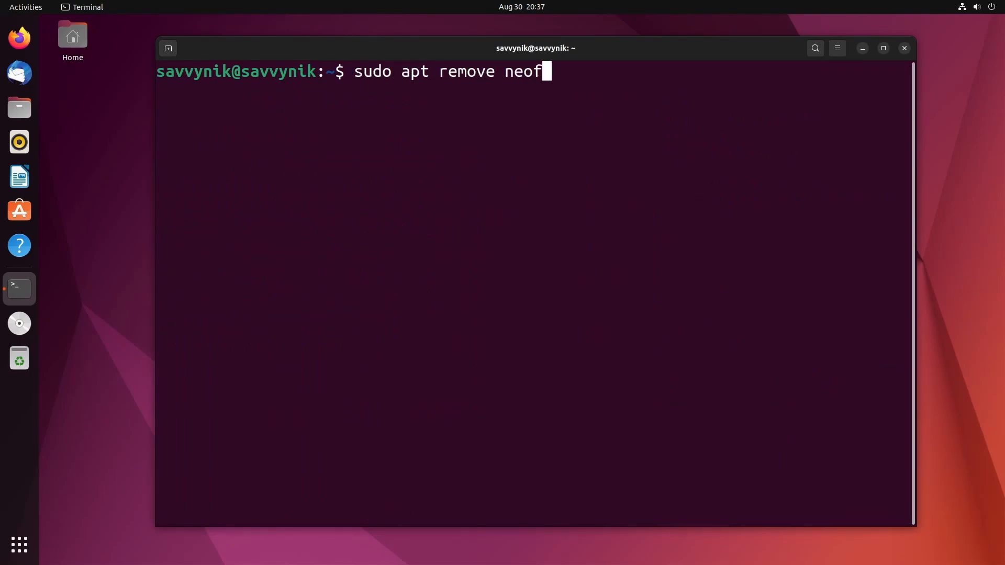
key("Return")
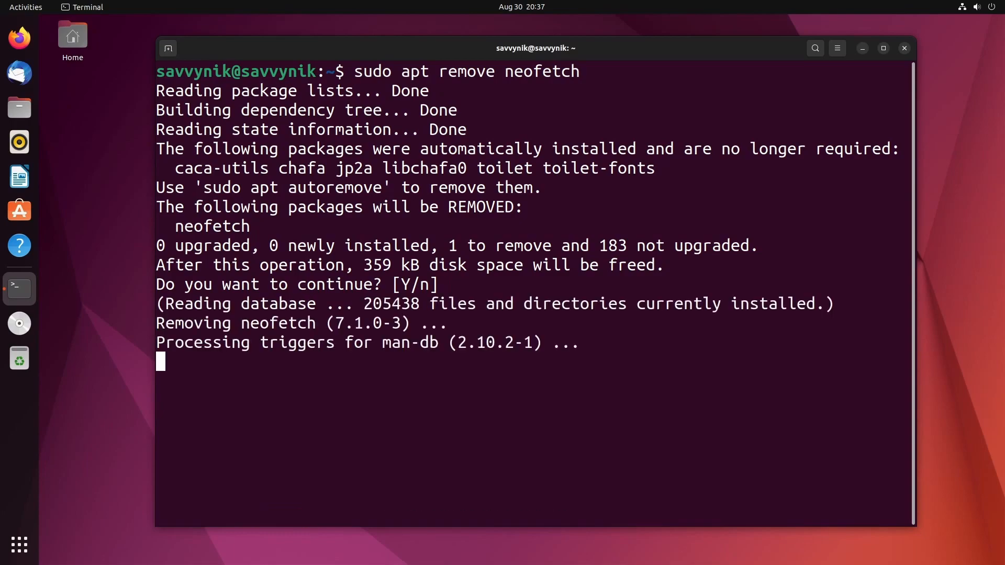
type("neo")
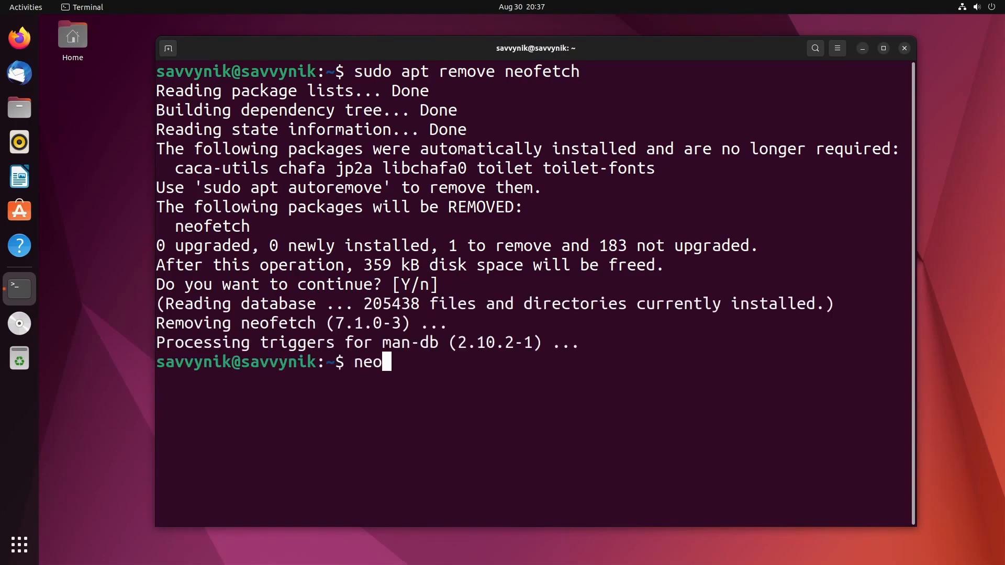
key("ctrl+l")
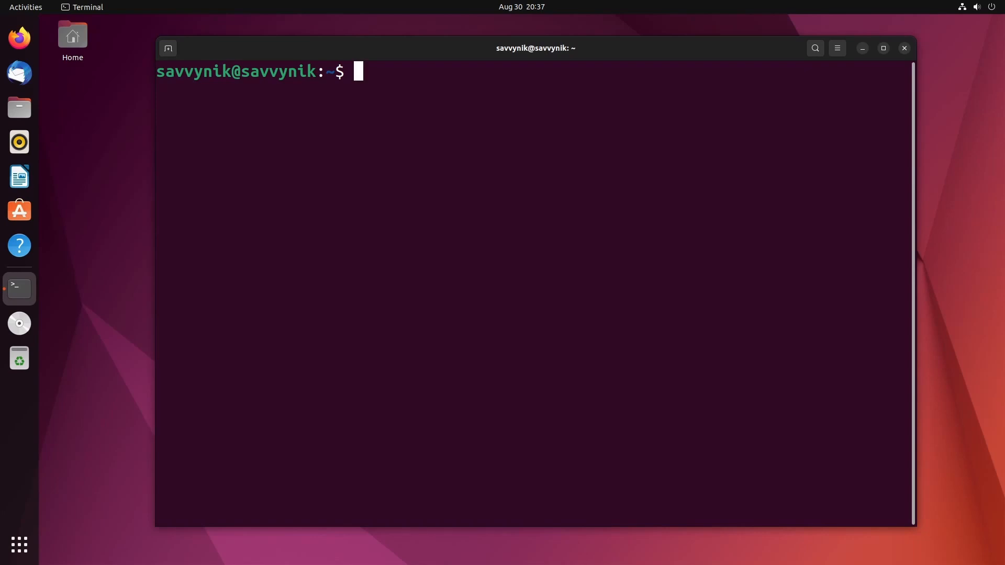
mouse_move(814, 298)
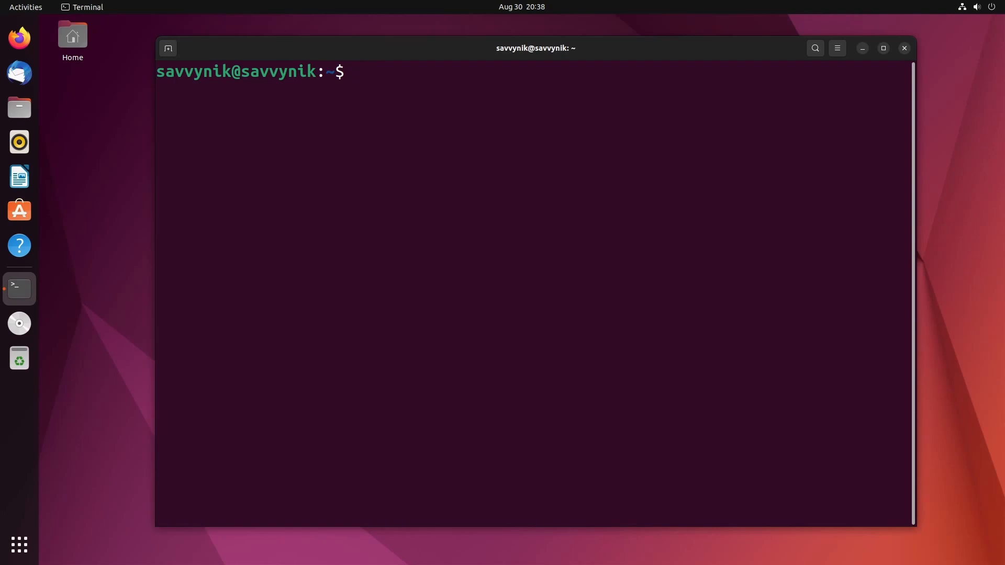
mouse_move(405, 164)
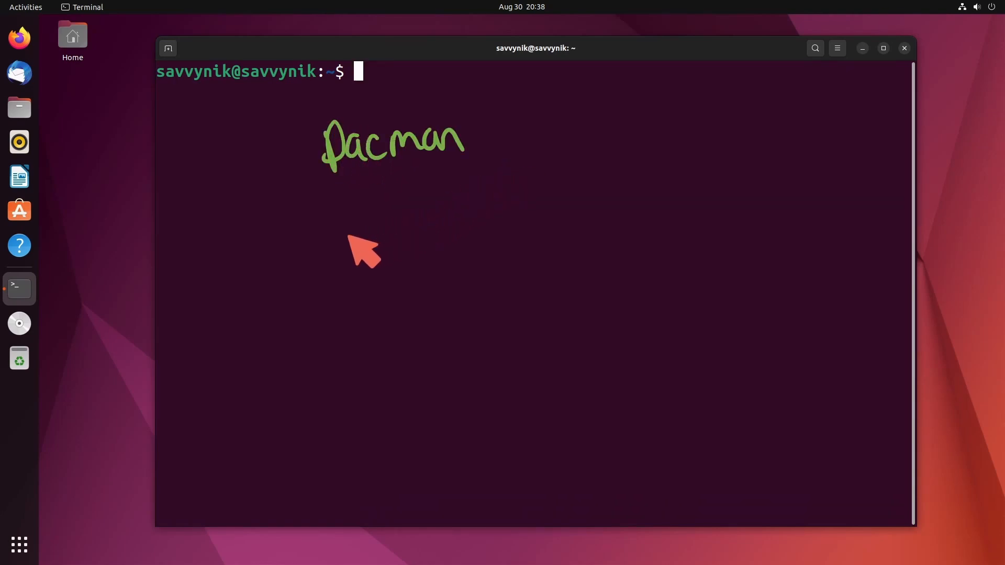
mouse_move(387, 205)
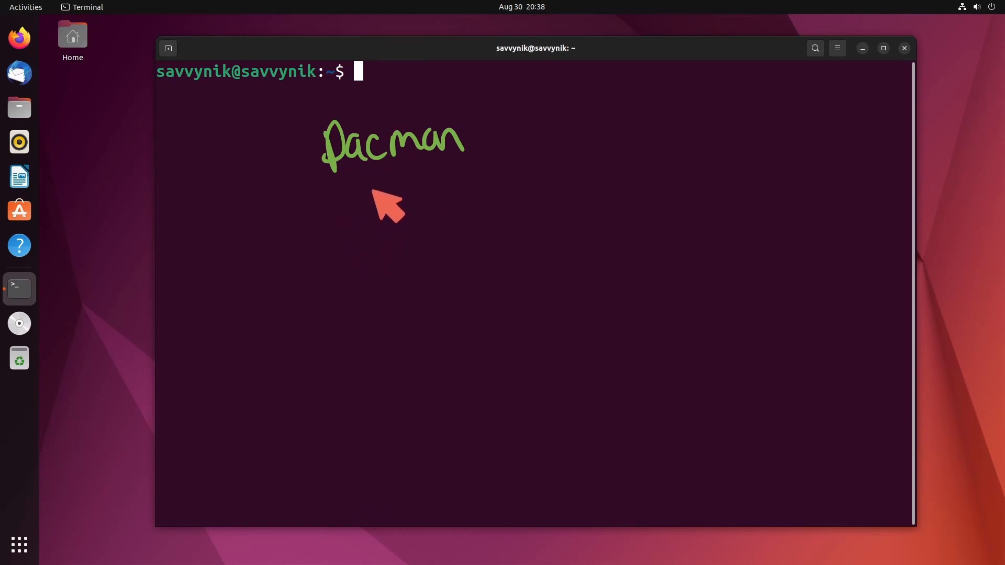
mouse_move(350, 214)
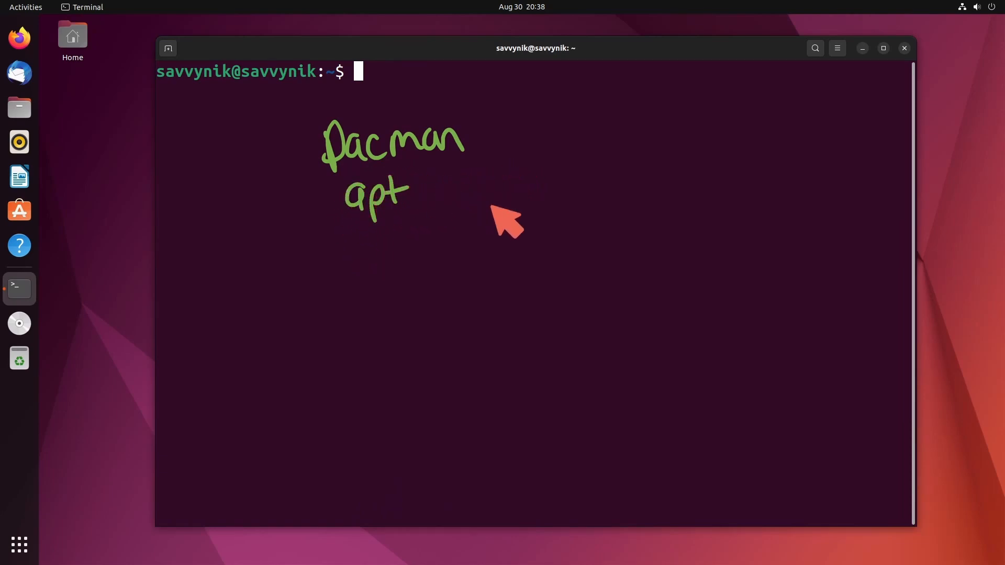
mouse_move(374, 250)
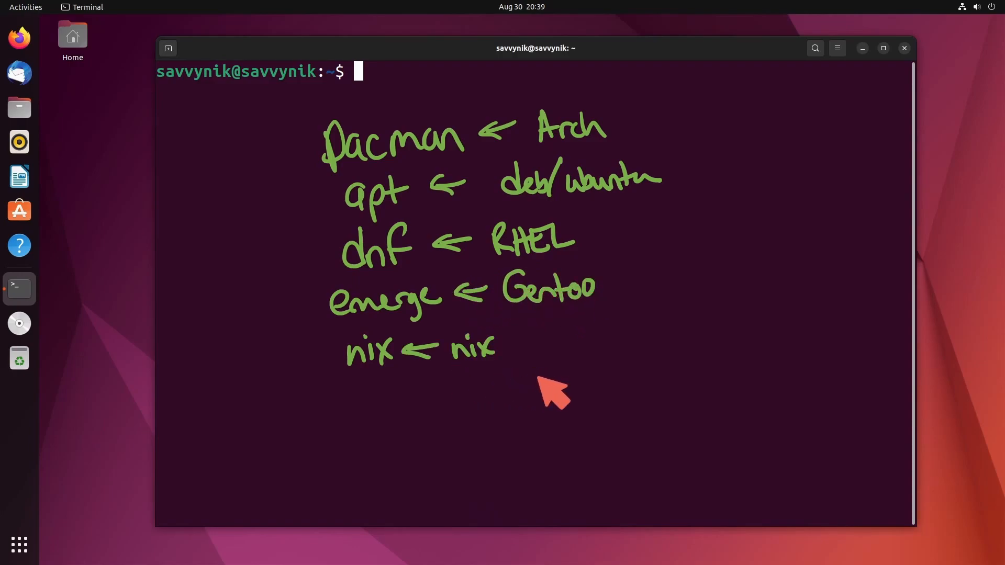
mouse_move(553, 391)
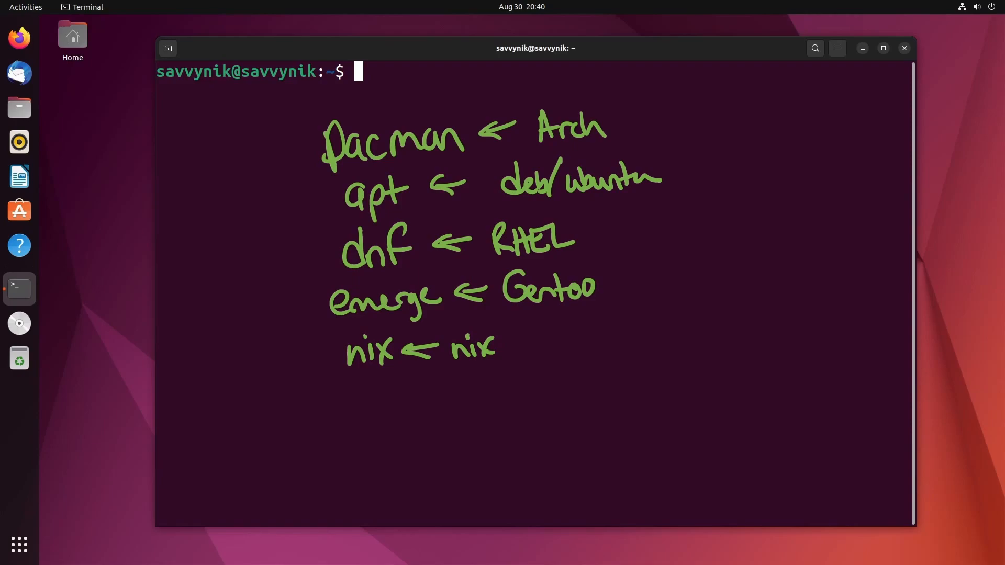
Step: Compose an unrun sudo apt command, swapping its verb through install, remove and search
type("sudo")
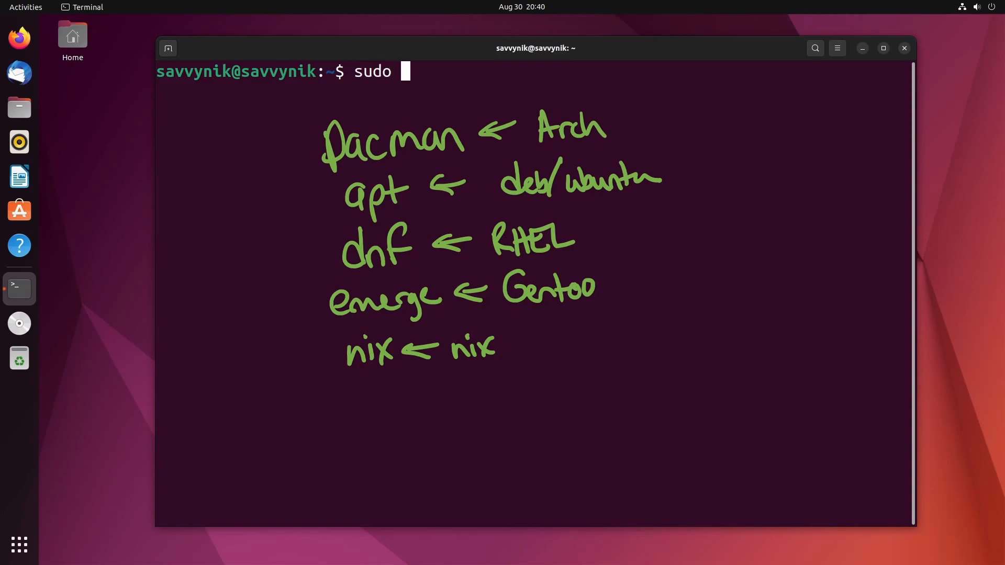
type("apt")
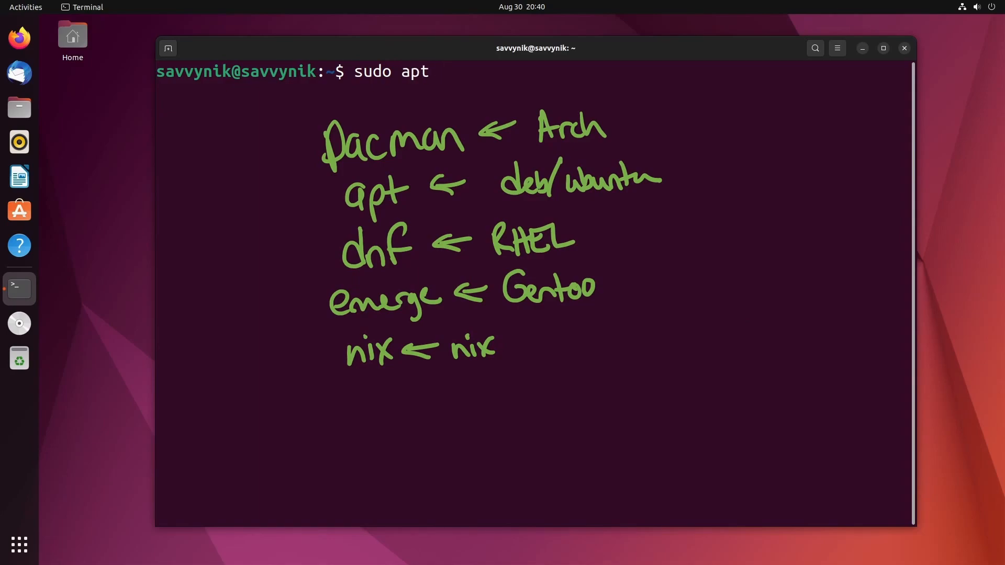
type("inst")
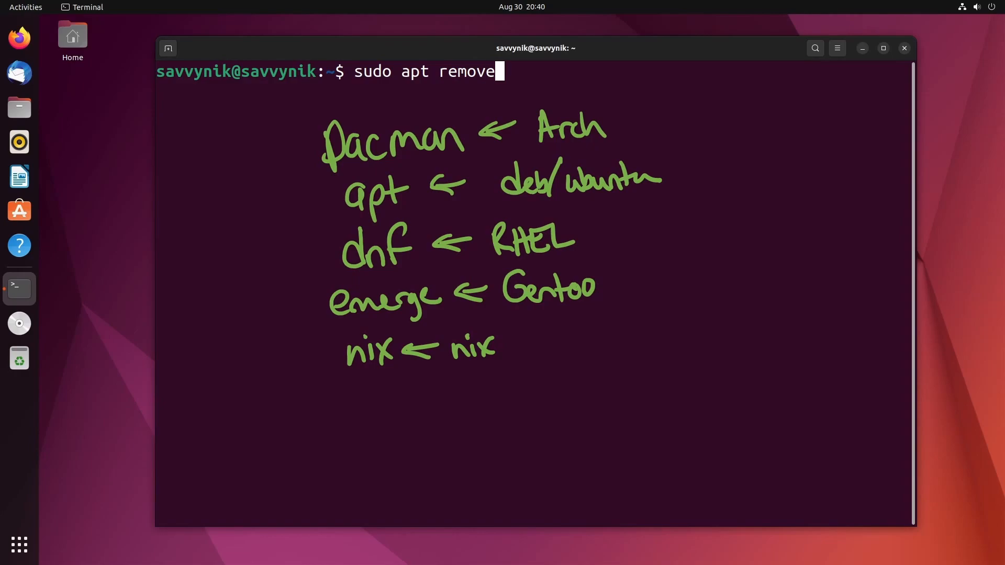
type("search")
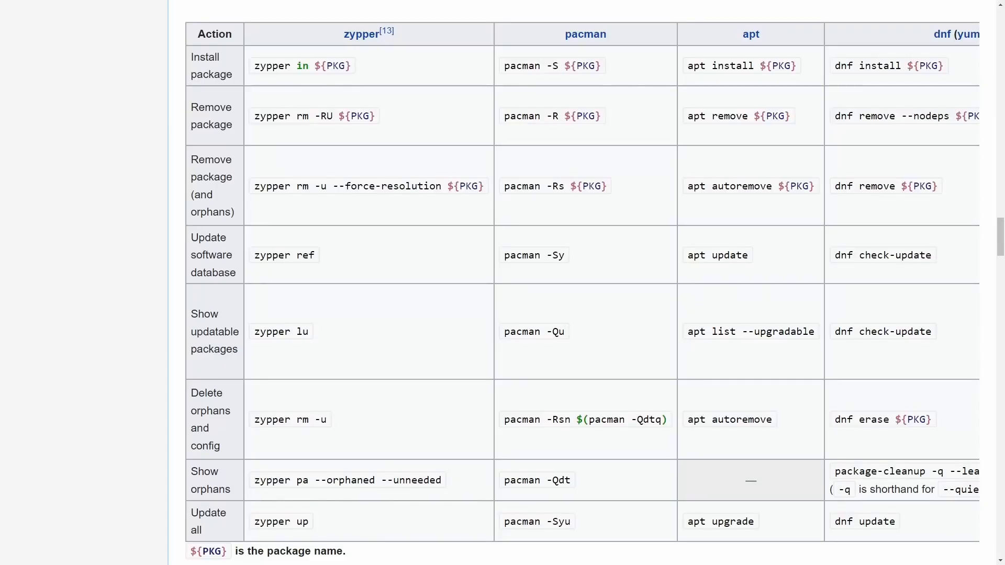
mouse_move(461, 125)
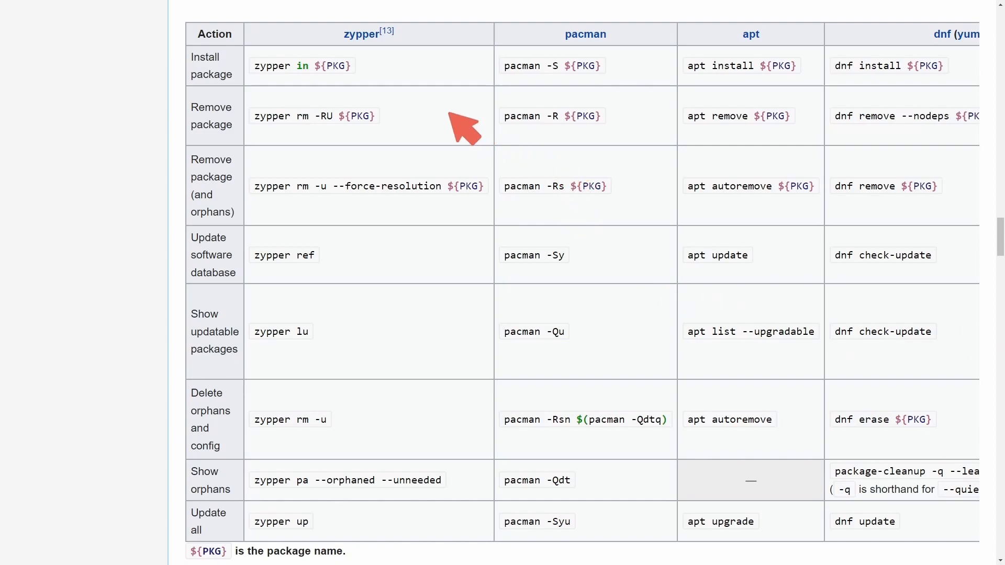
mouse_move(56, 123)
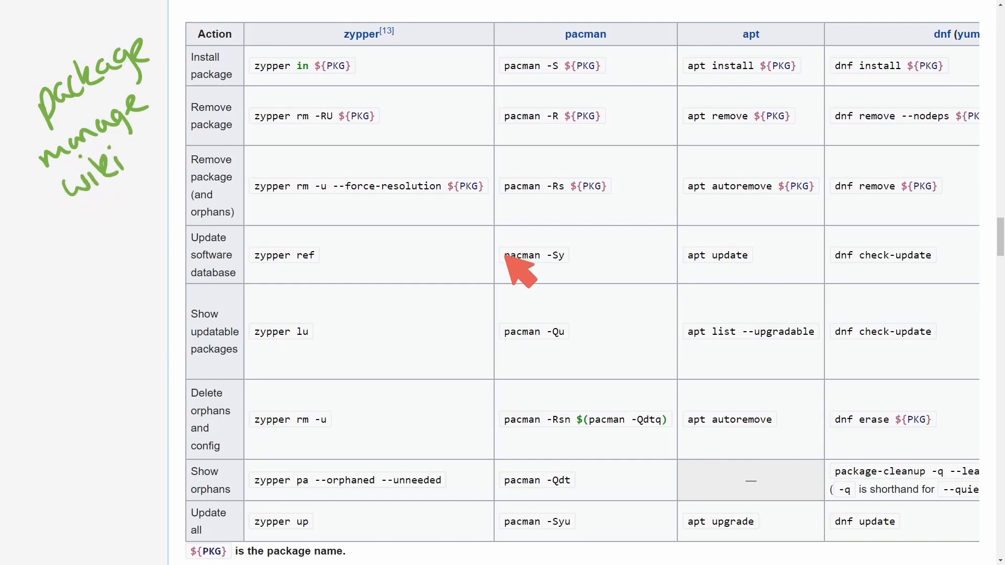
mouse_move(423, 365)
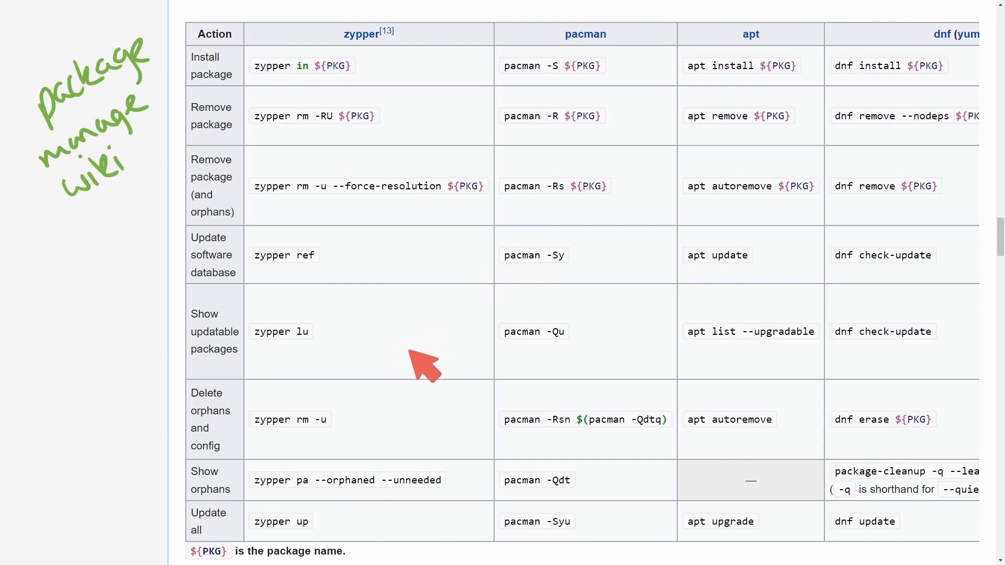
mouse_move(429, 359)
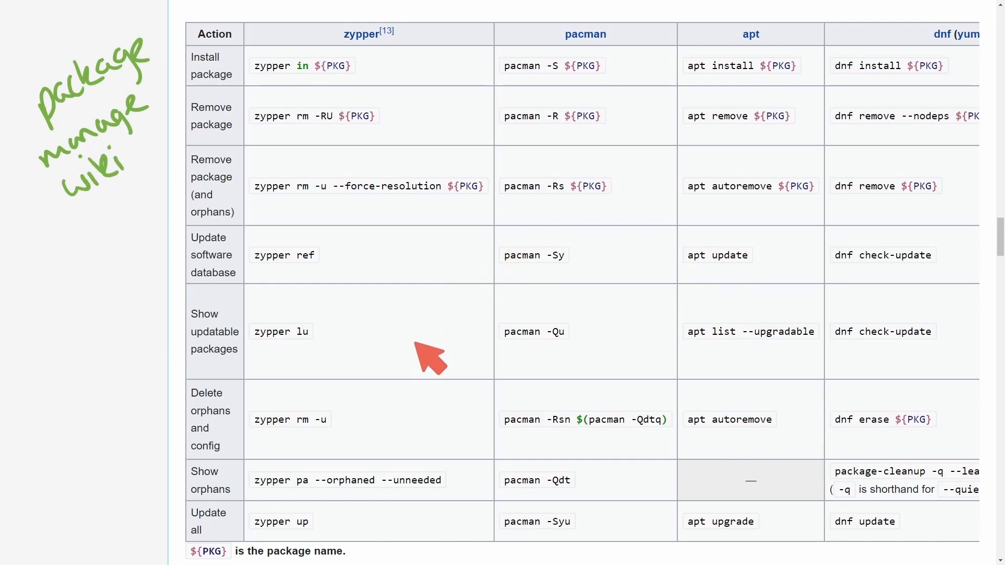
mouse_move(653, 359)
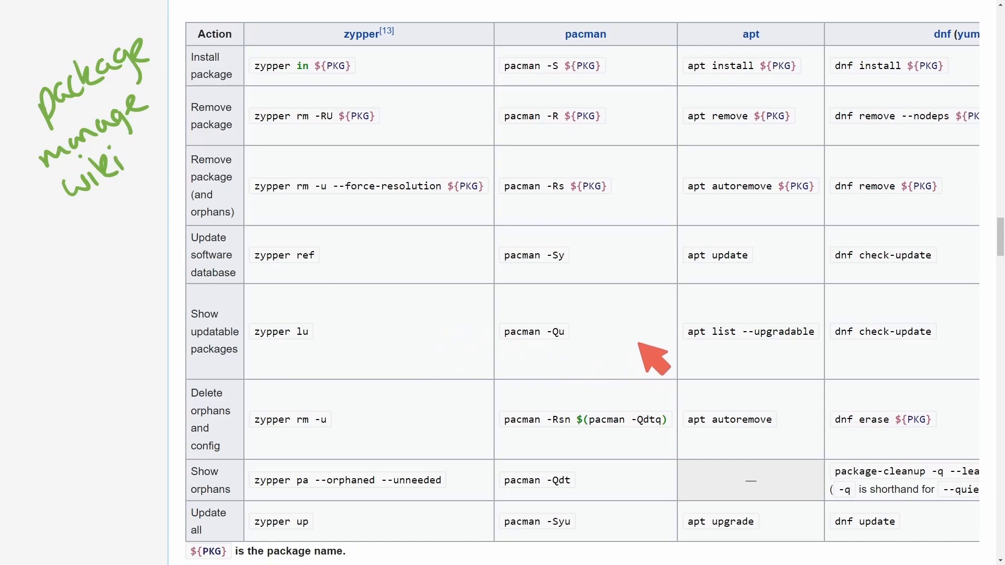
mouse_move(241, 63)
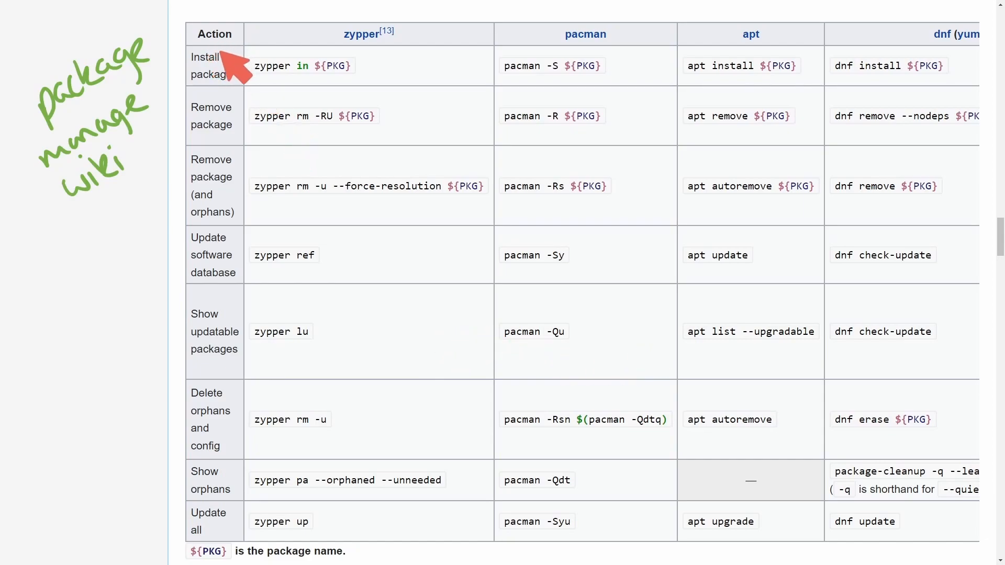
mouse_move(437, 144)
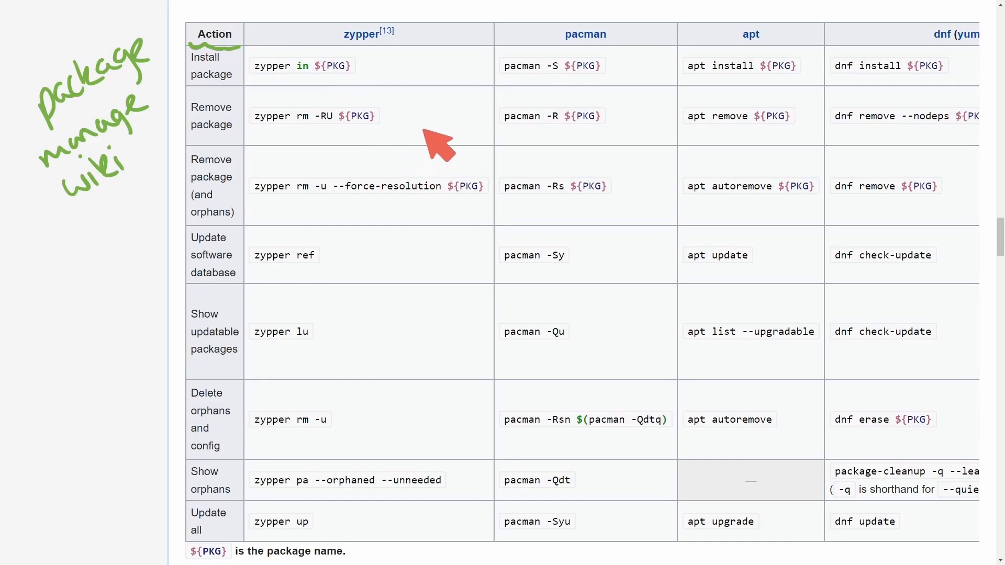
mouse_move(401, 179)
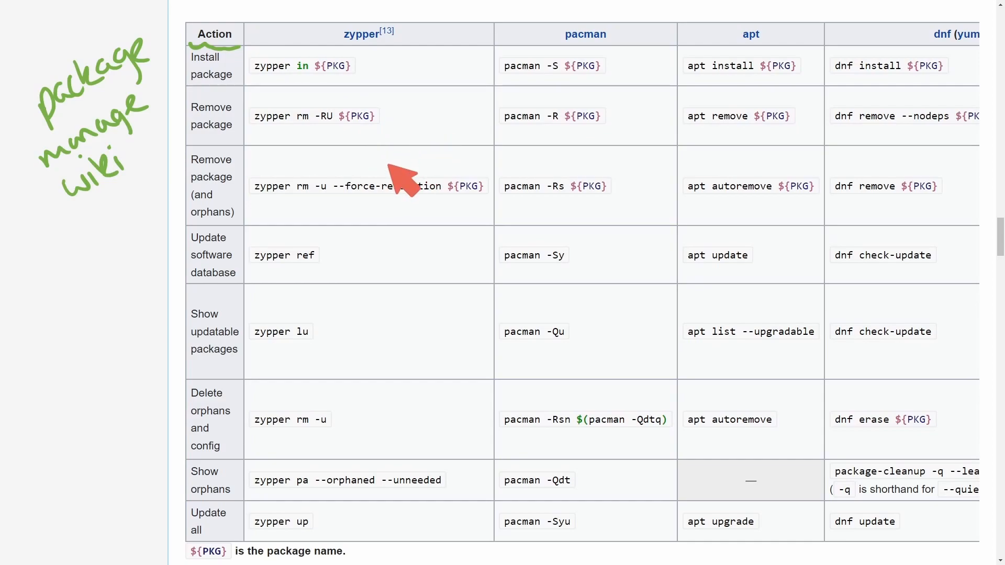
mouse_move(362, 265)
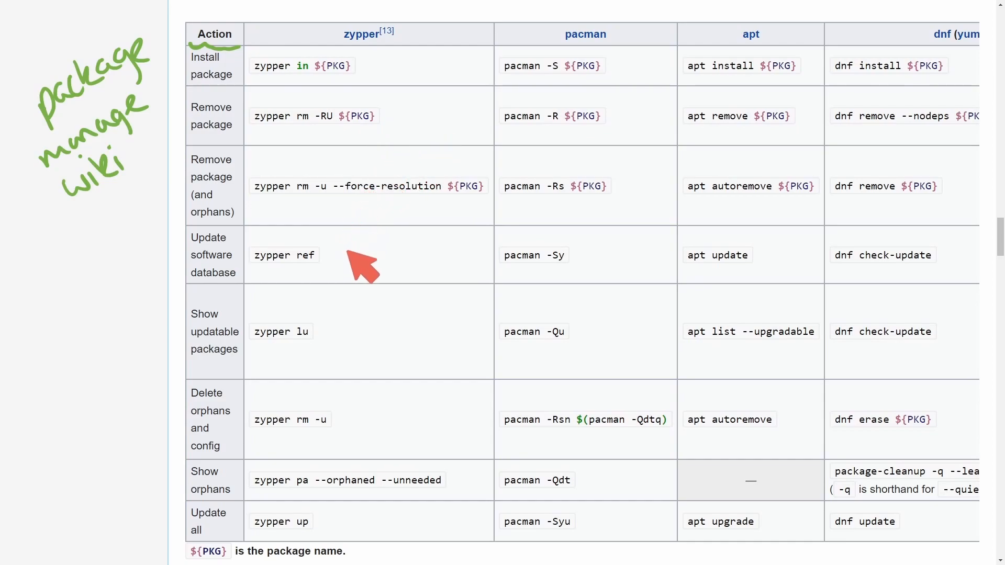
mouse_move(519, 112)
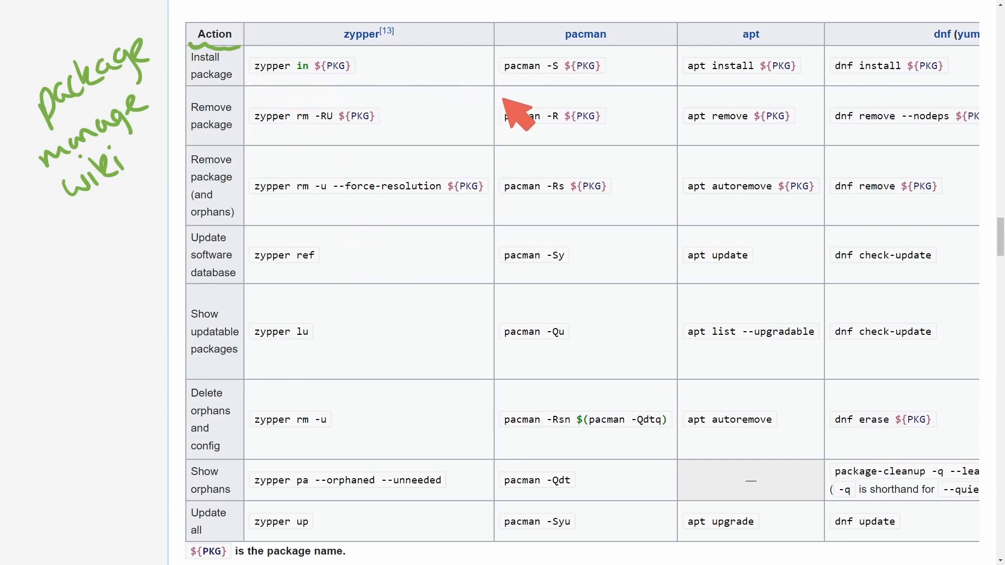
mouse_move(647, 57)
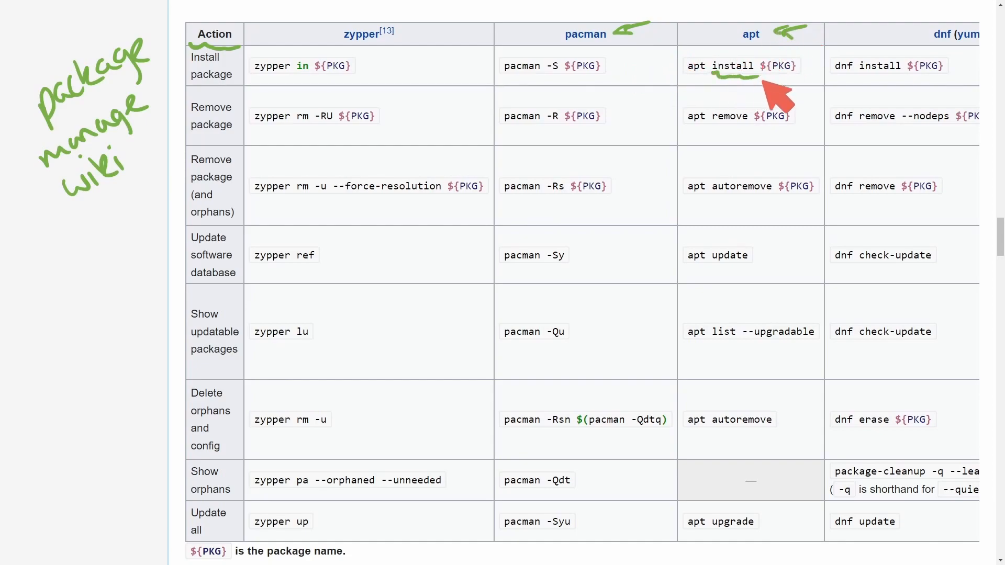
mouse_move(704, 90)
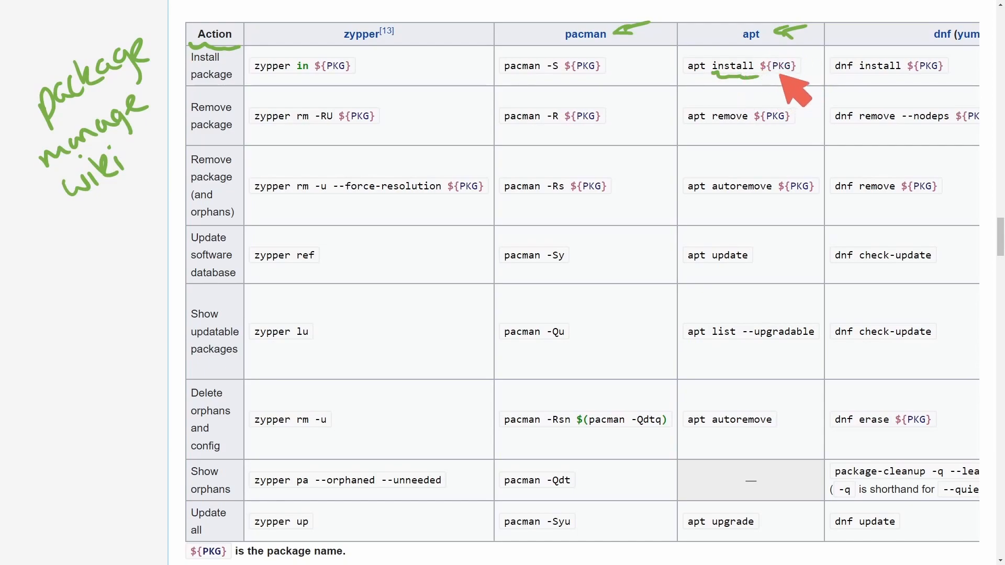
mouse_move(537, 90)
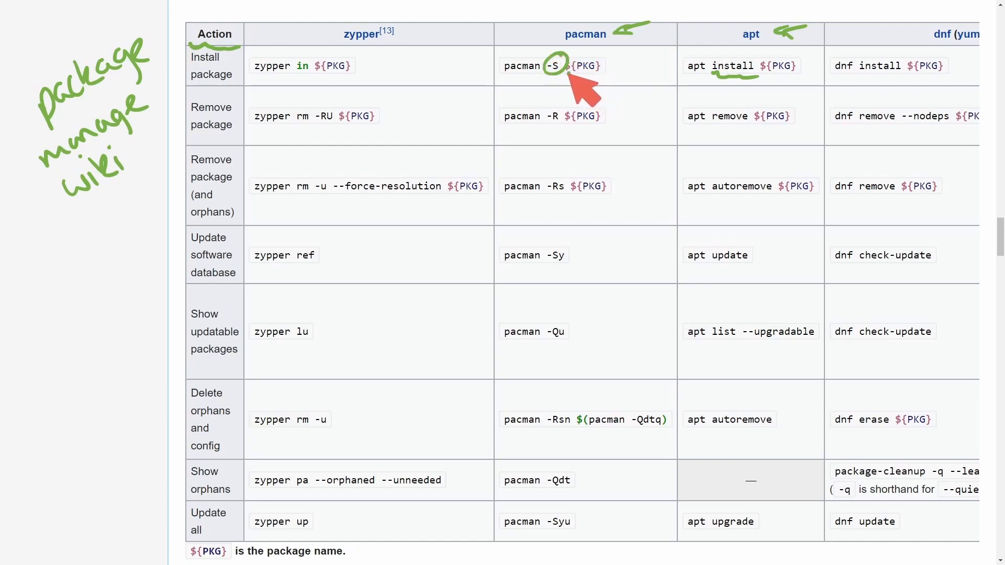
mouse_move(647, 154)
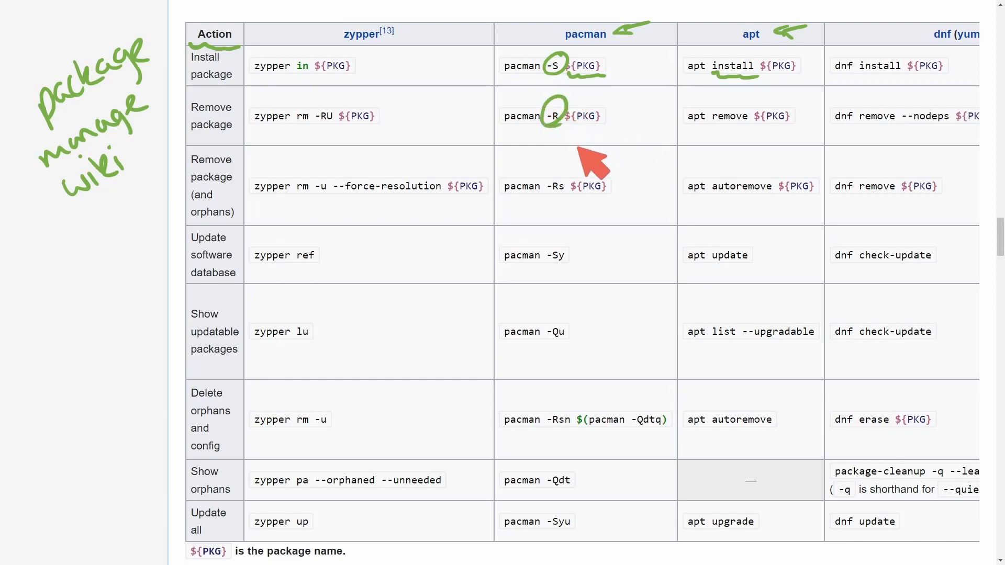
mouse_move(582, 179)
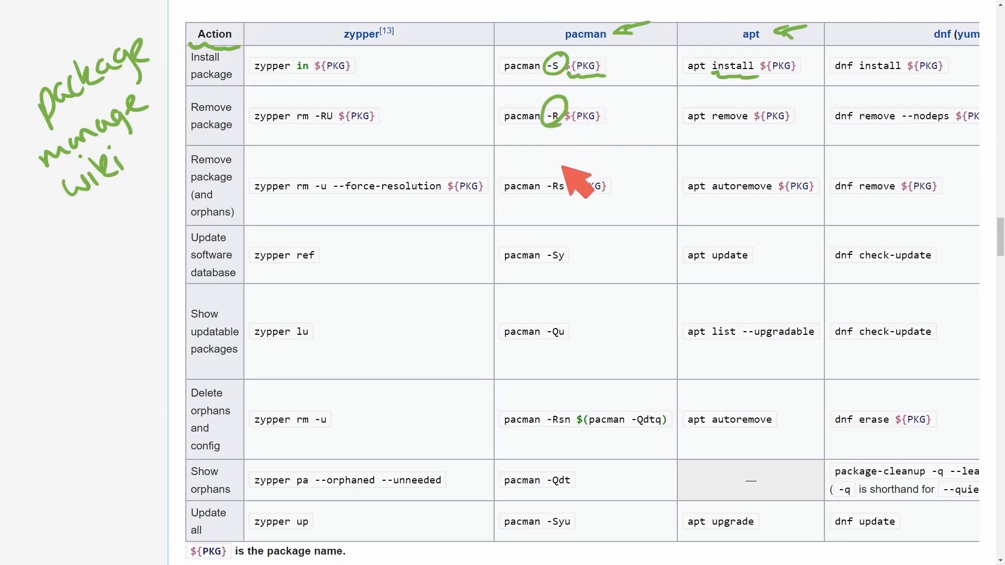
mouse_move(574, 211)
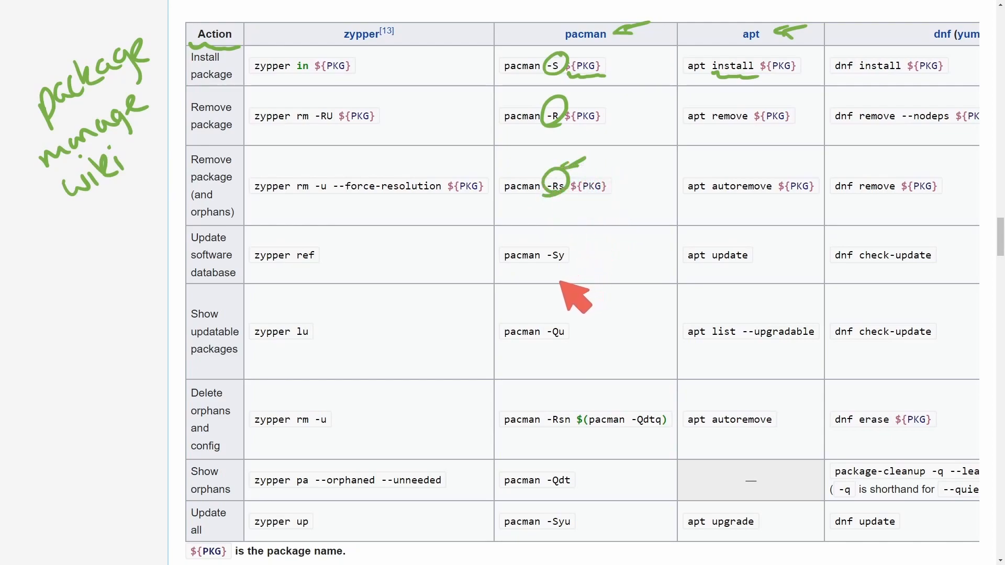
mouse_move(583, 292)
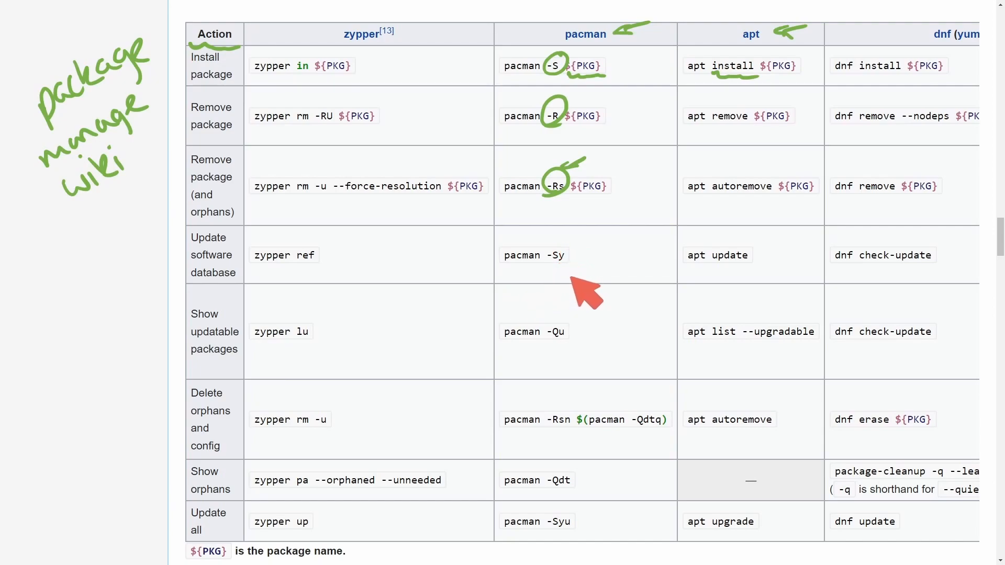
mouse_move(572, 292)
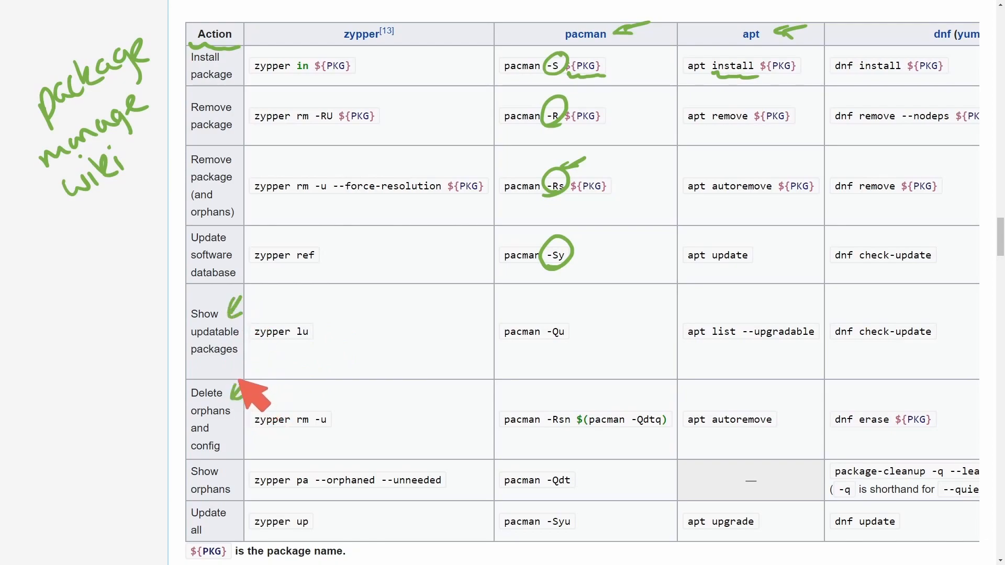
mouse_move(247, 480)
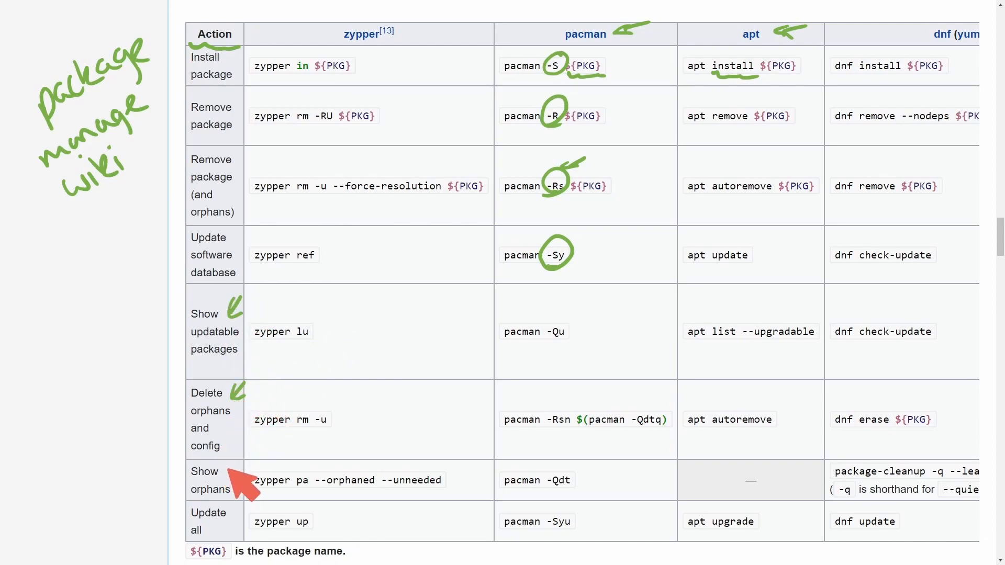
mouse_move(250, 507)
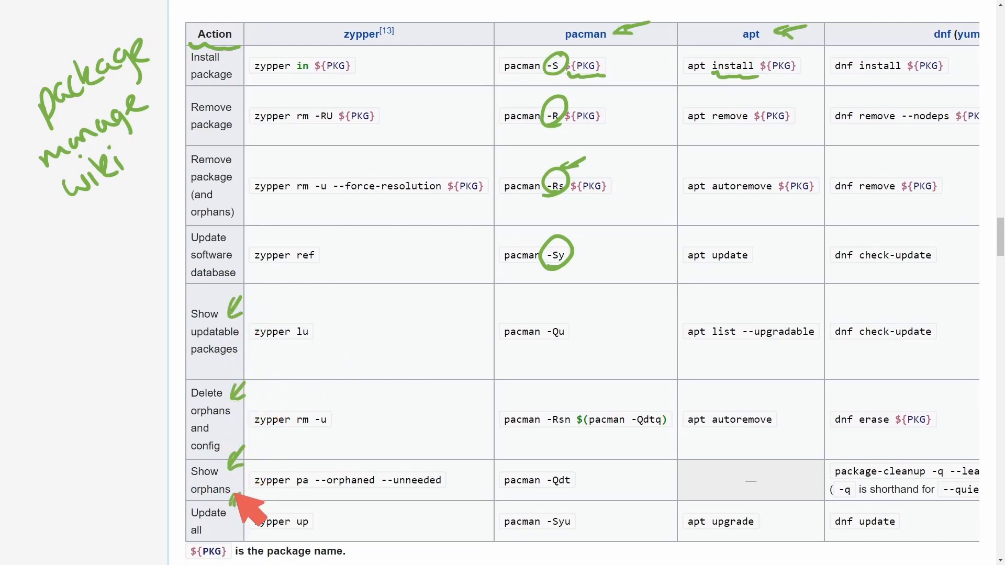
mouse_move(862, 230)
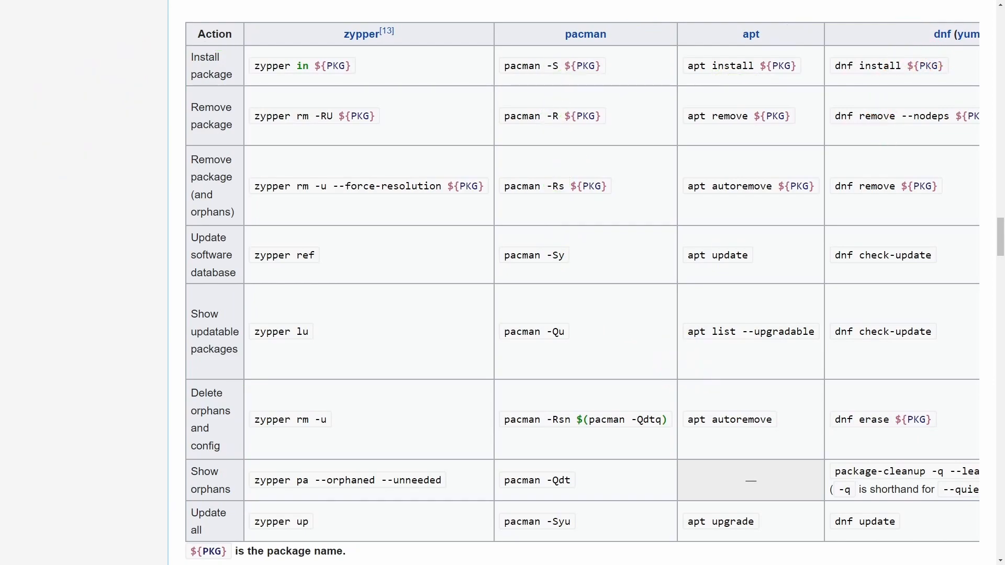
mouse_move(435, 90)
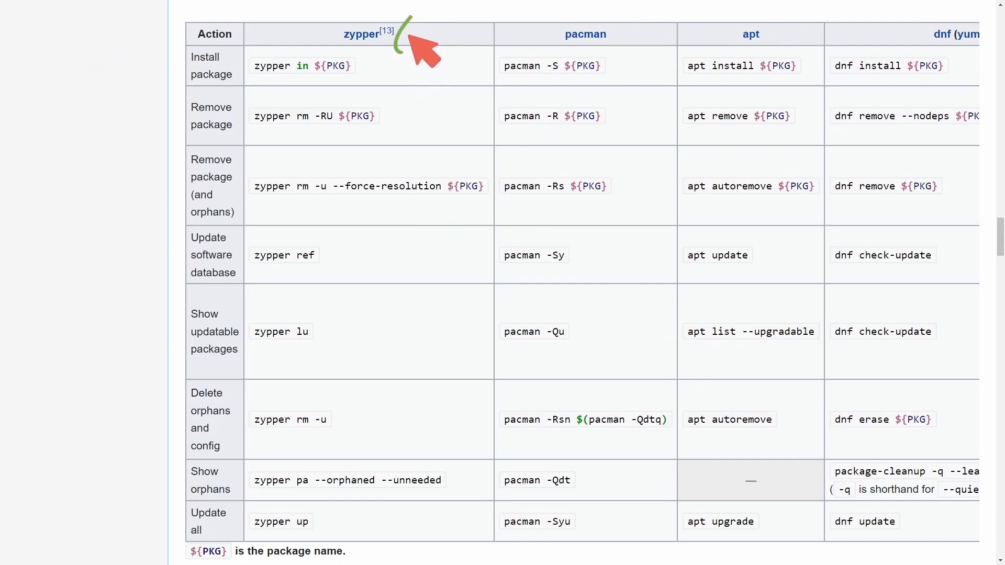
mouse_move(432, 51)
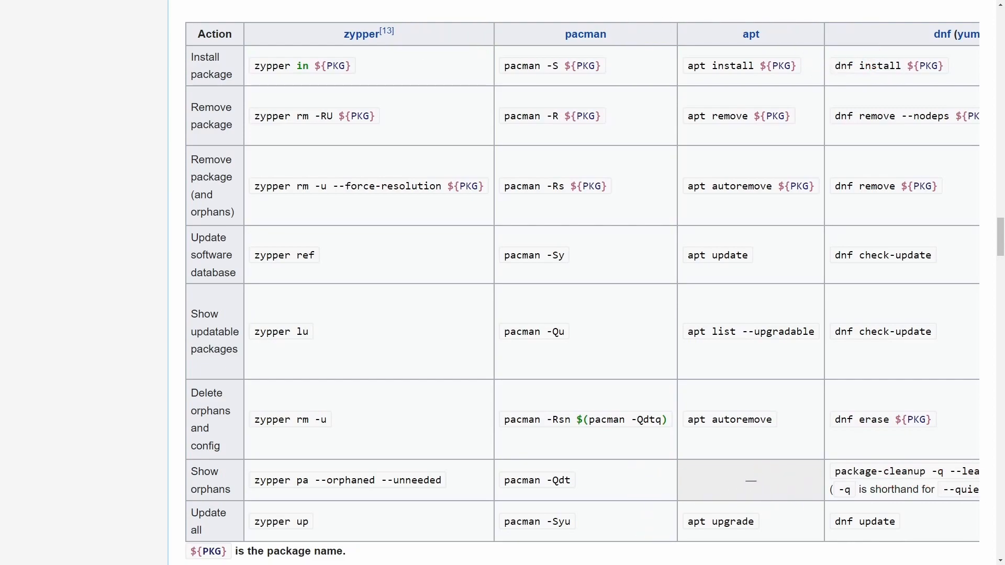
scroll("right", 3)
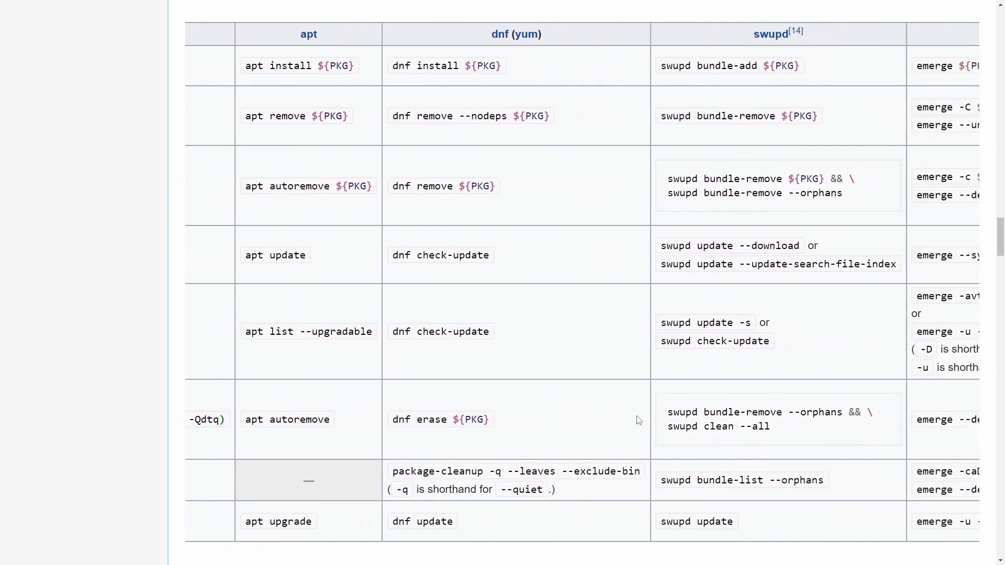
scroll("right", 3)
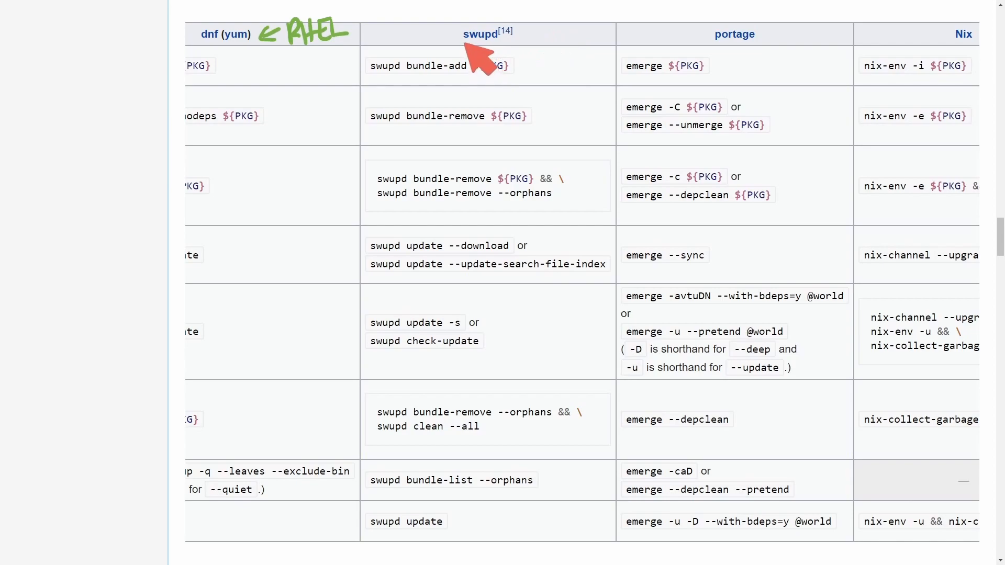
mouse_move(781, 45)
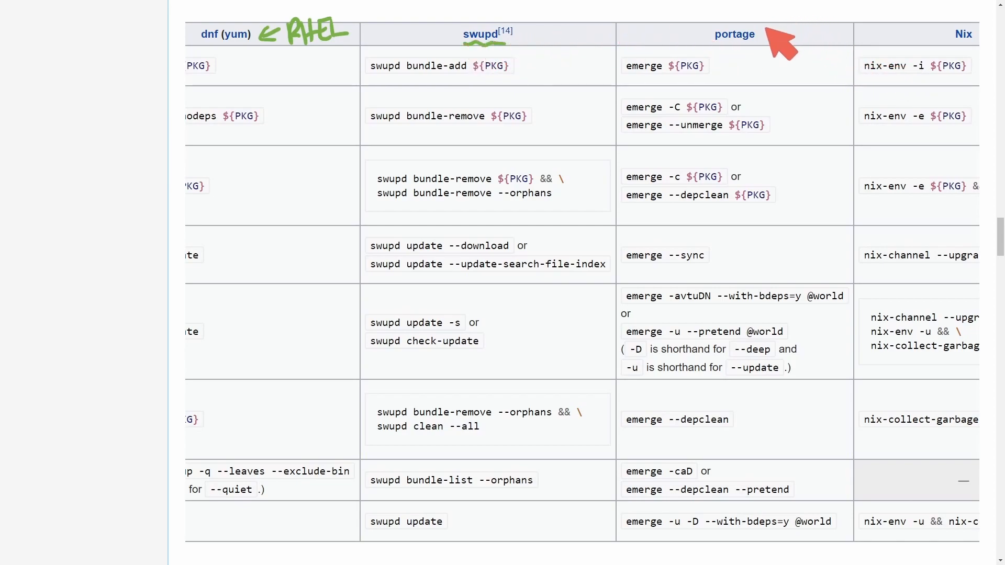
mouse_move(784, 51)
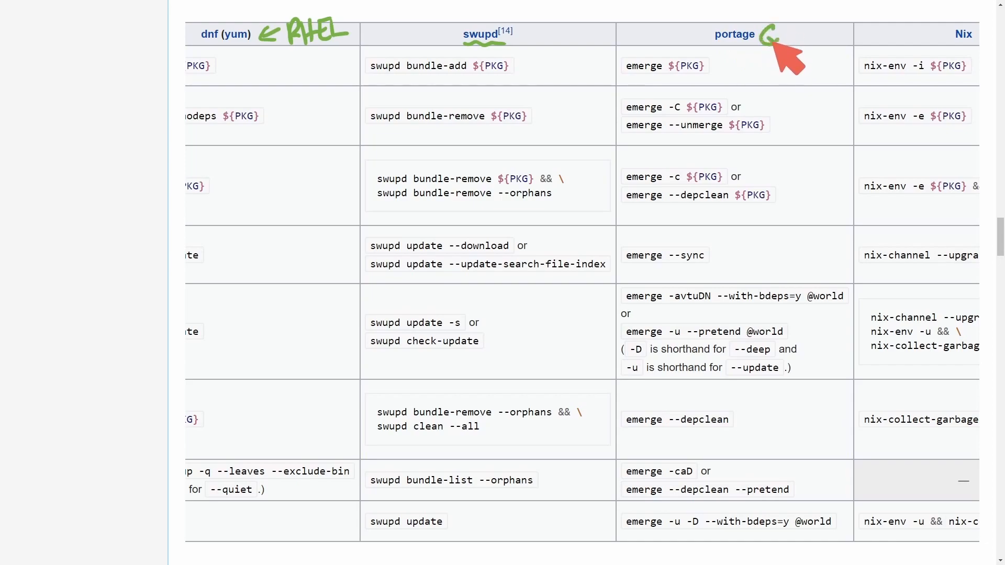
scroll("right", 3)
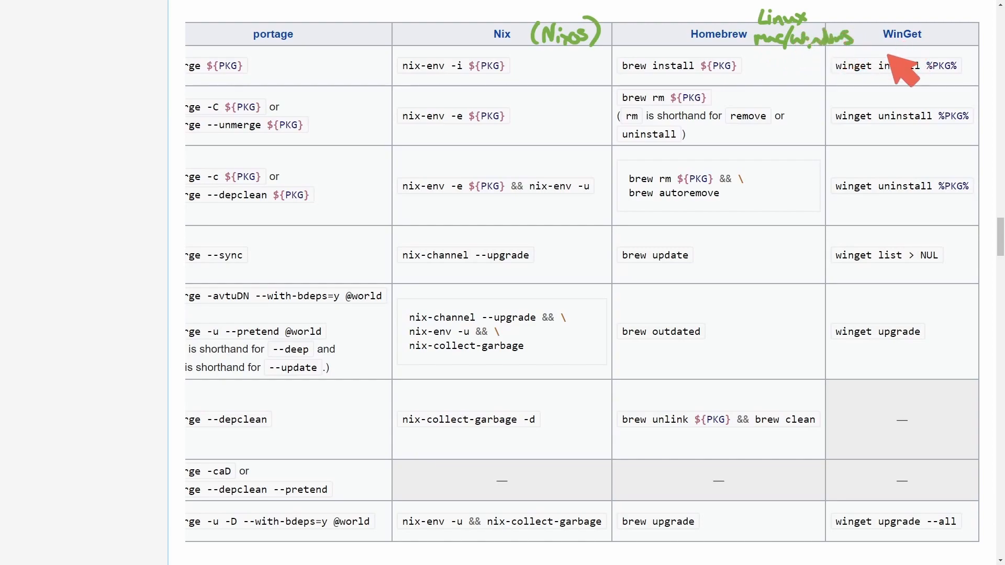
mouse_move(718, 147)
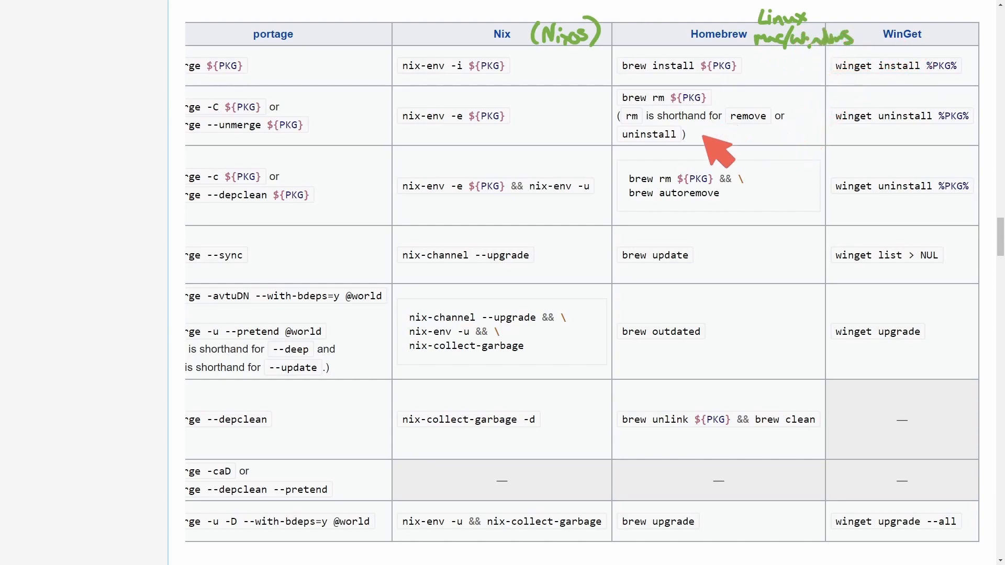
mouse_move(948, 35)
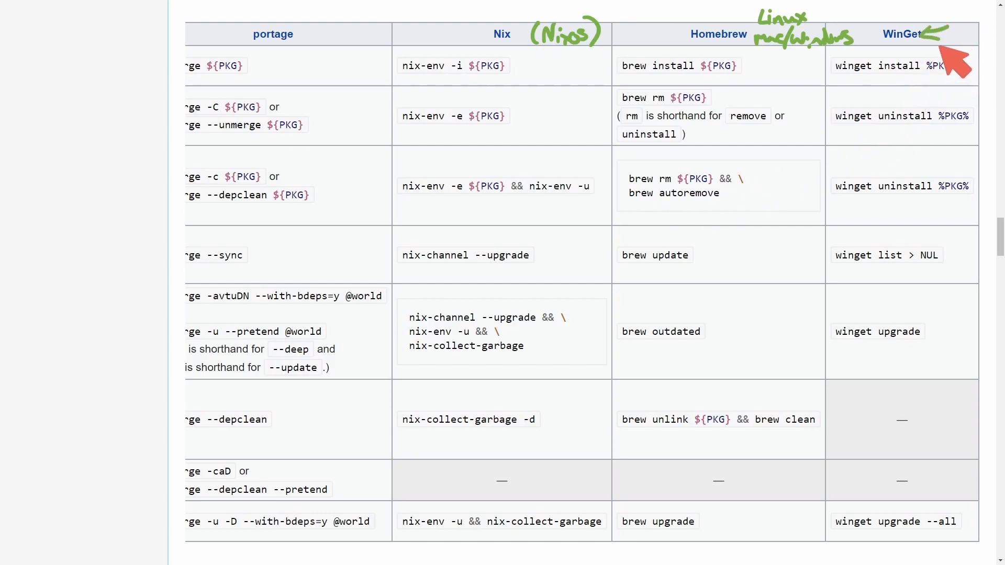
mouse_move(652, 483)
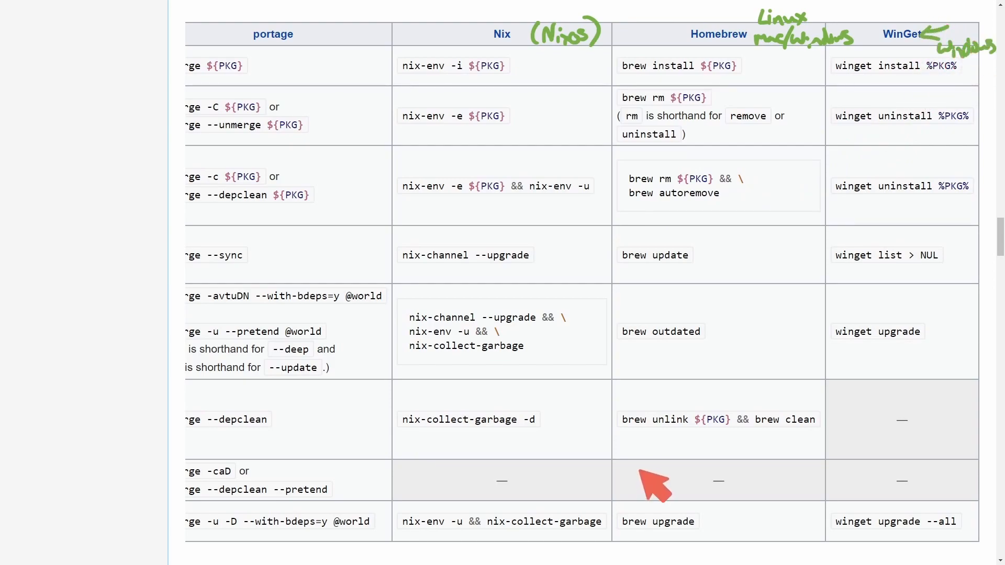
mouse_move(776, 496)
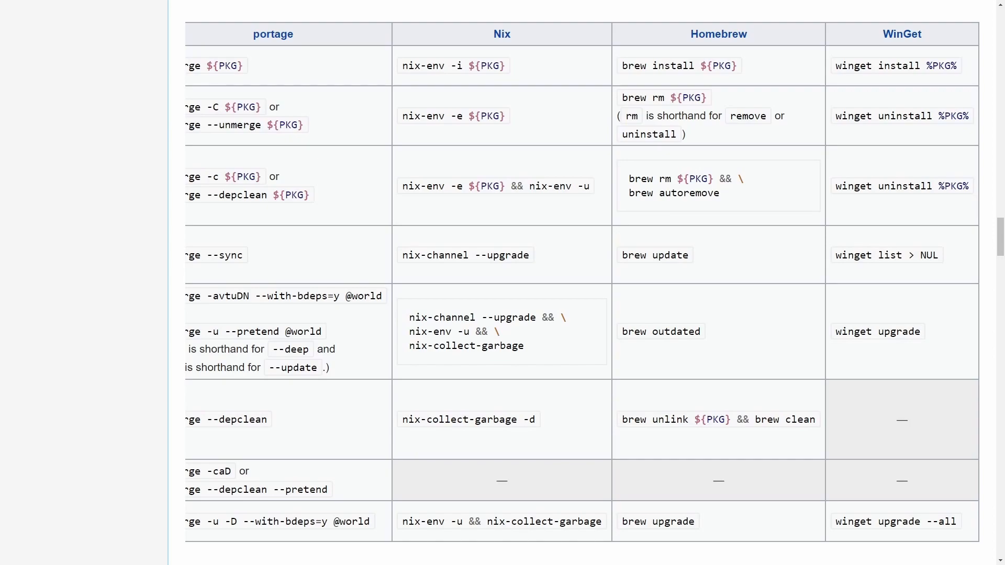
Step: Scroll to the Basic operations table and highlight apt in the Debian search command
scroll("up", 3)
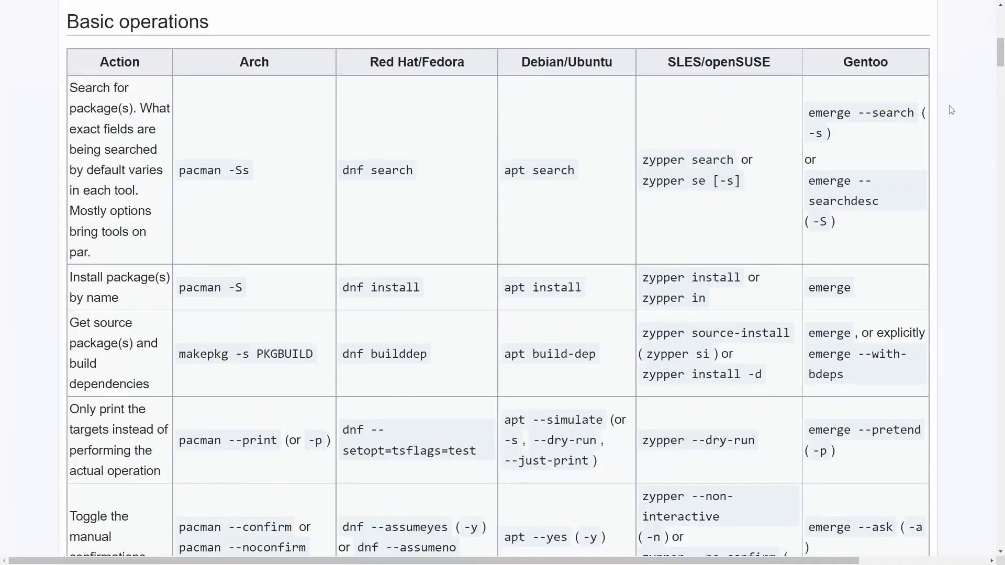
mouse_move(893, 172)
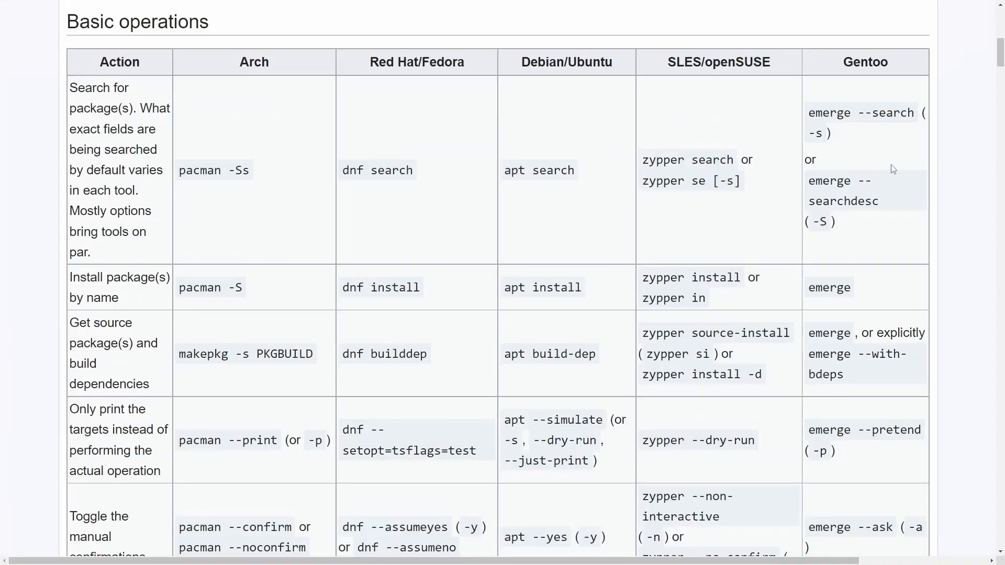
mouse_move(867, 290)
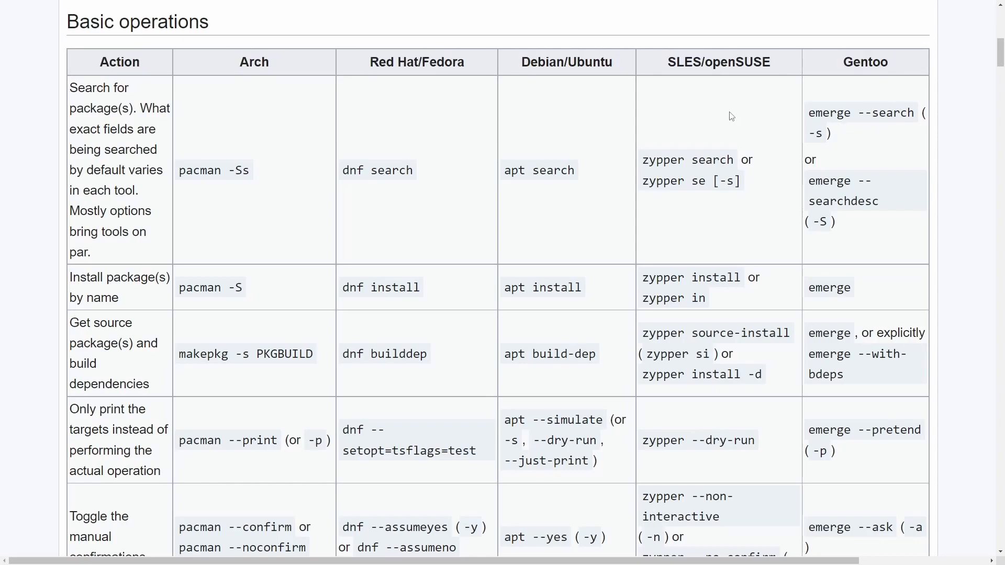
mouse_move(207, 144)
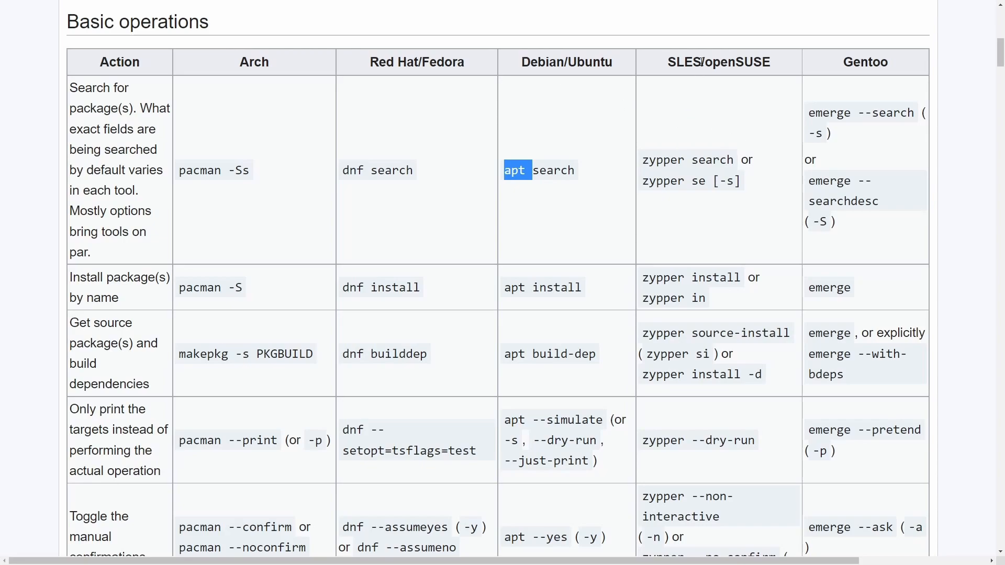
double_click(666, 159)
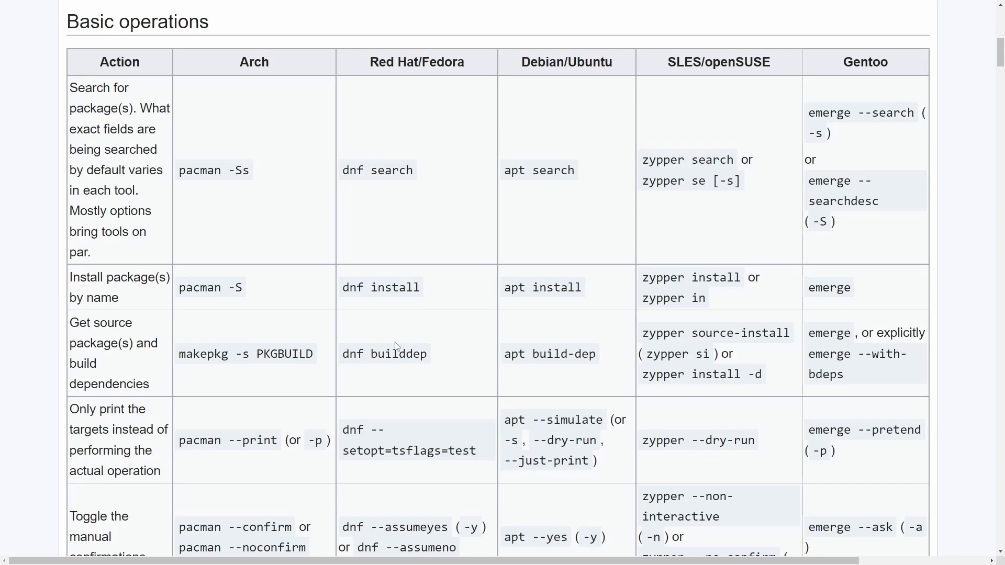
mouse_move(126, 162)
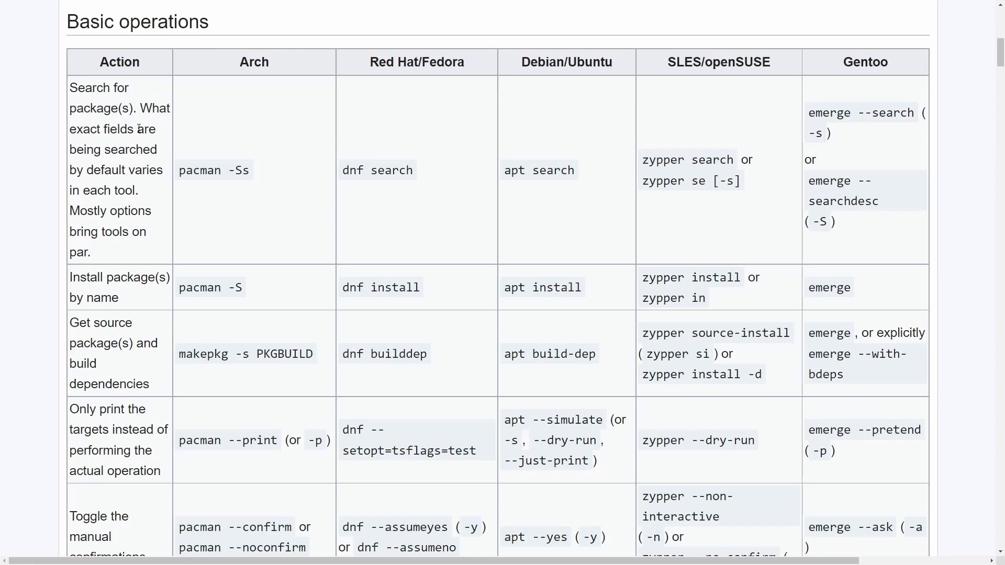
scroll("down", 3)
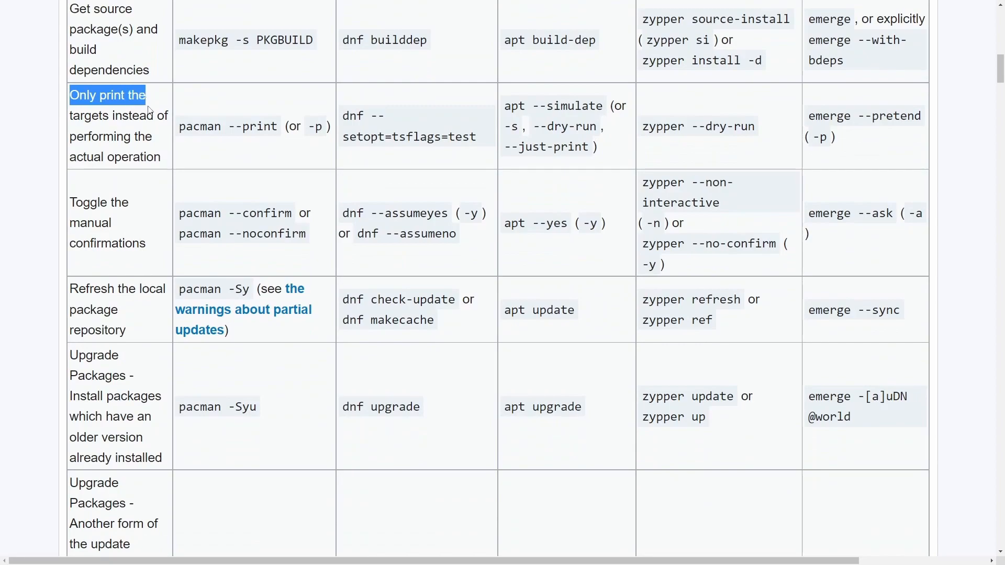
left_click_drag(146, 95, 160, 157)
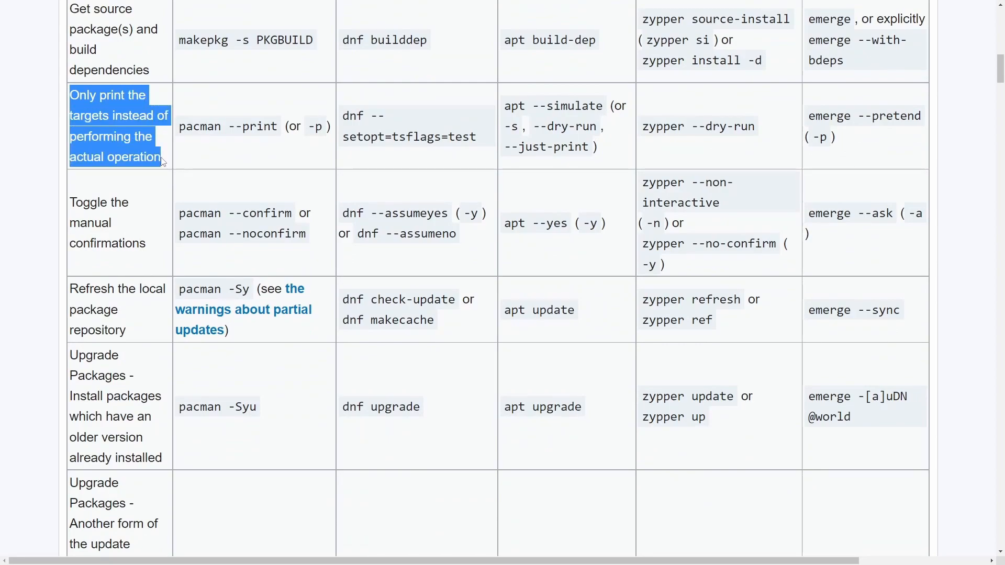
scroll("down", 3)
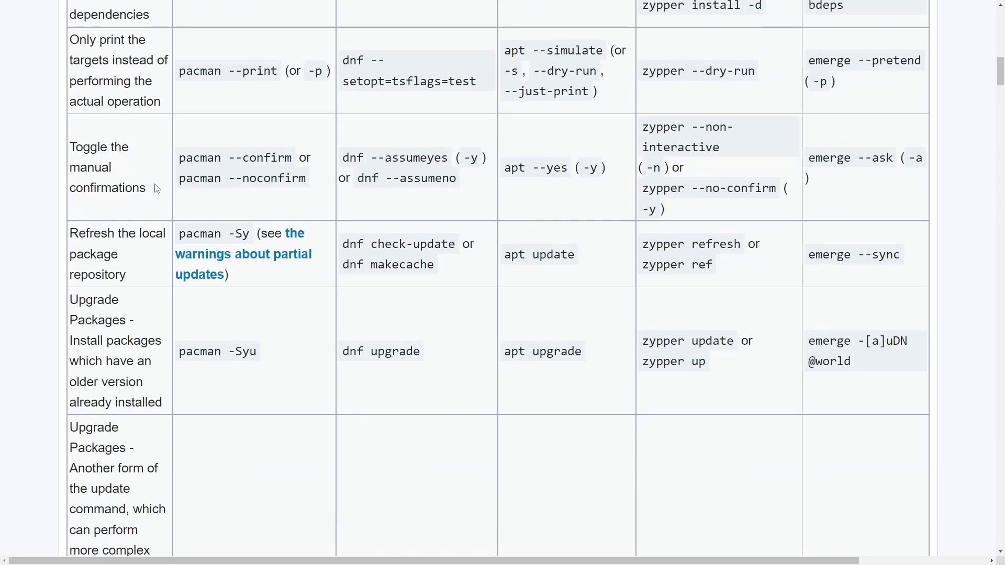
scroll("down", 3)
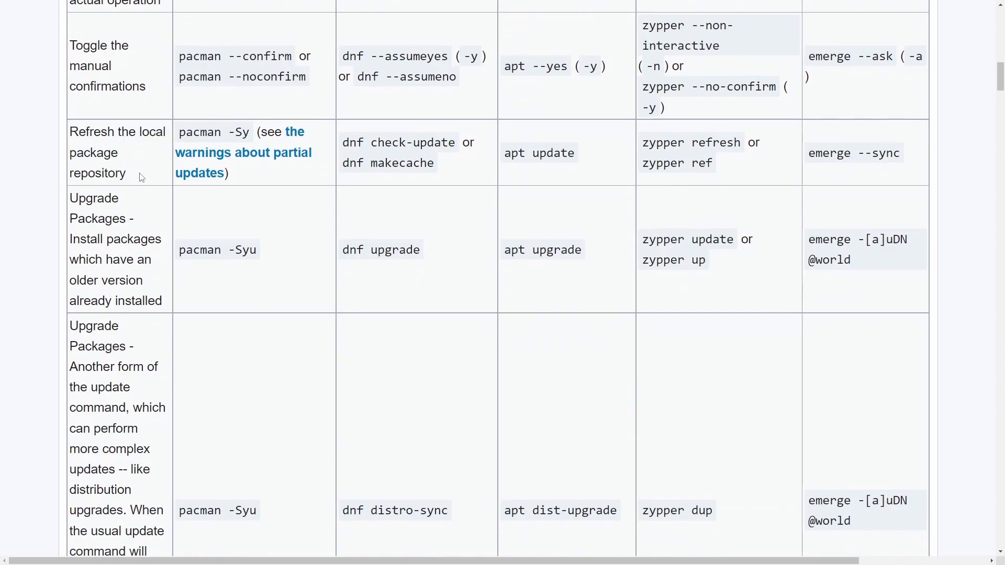
scroll("down", 3)
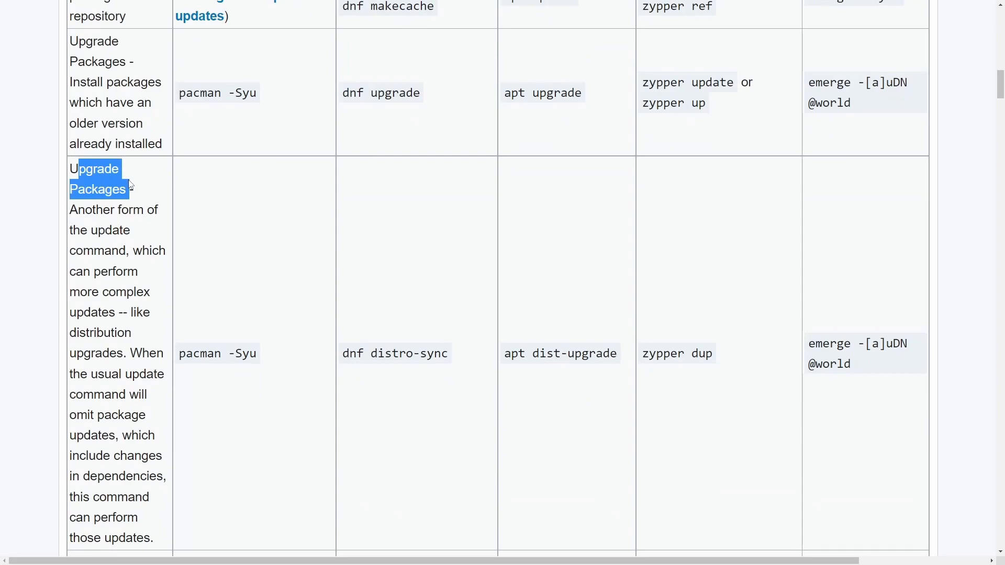
scroll("down", 3)
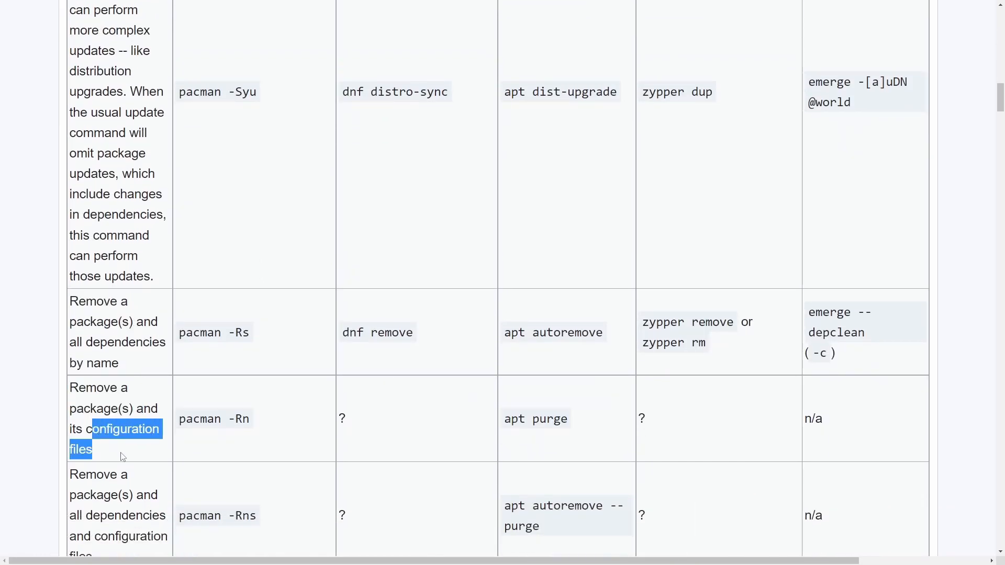
scroll("down", 3)
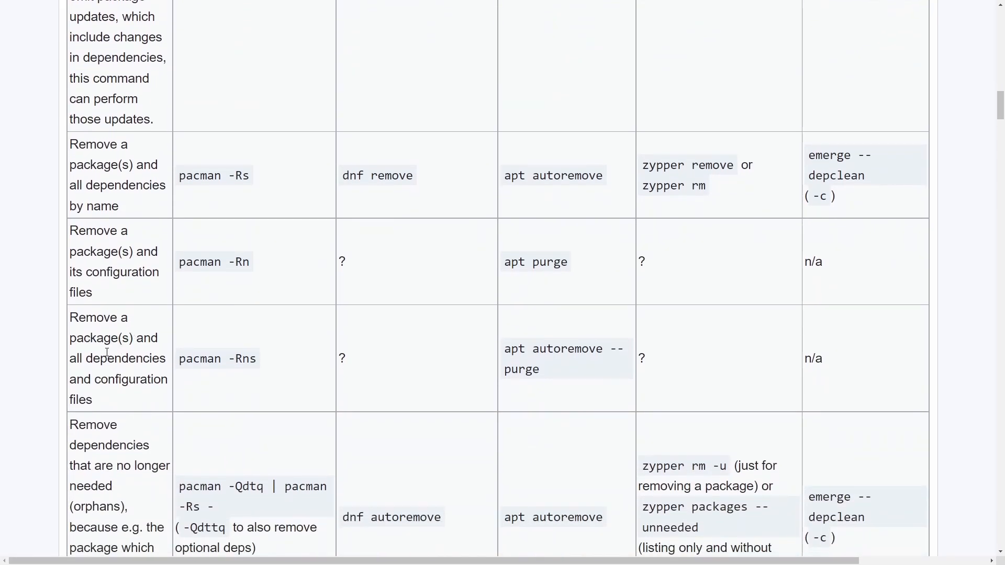
scroll("down", 3)
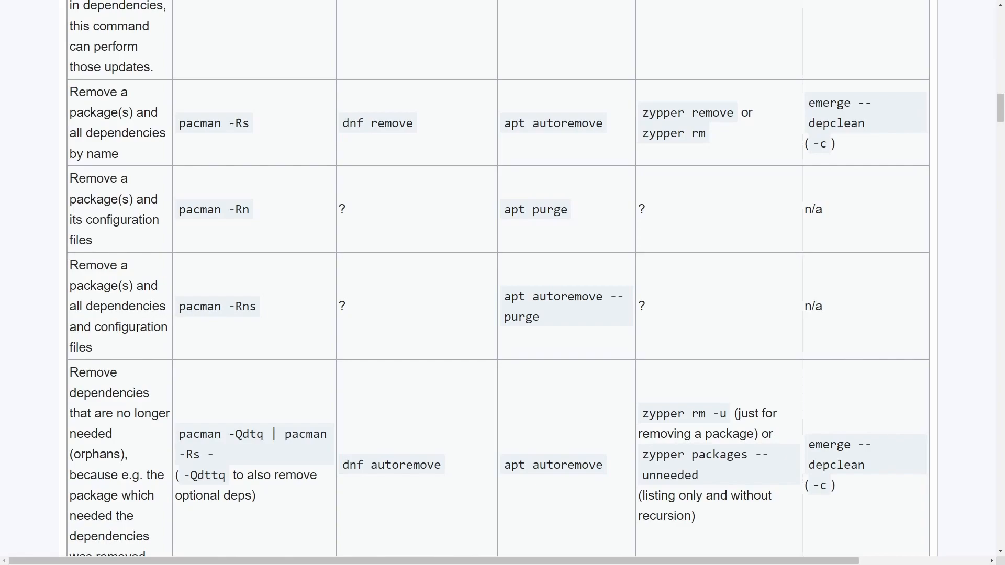
double_click(125, 306)
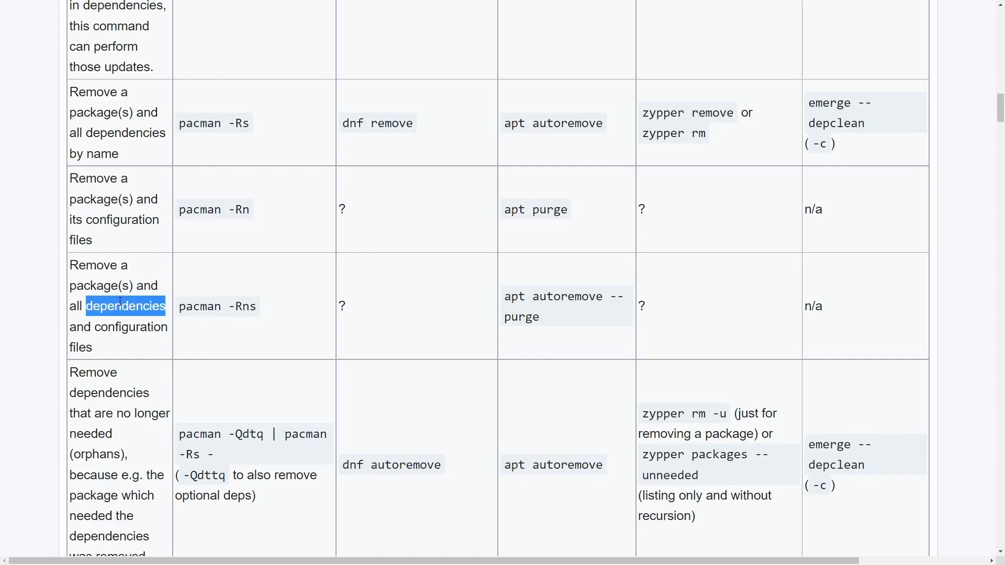
mouse_move(189, 333)
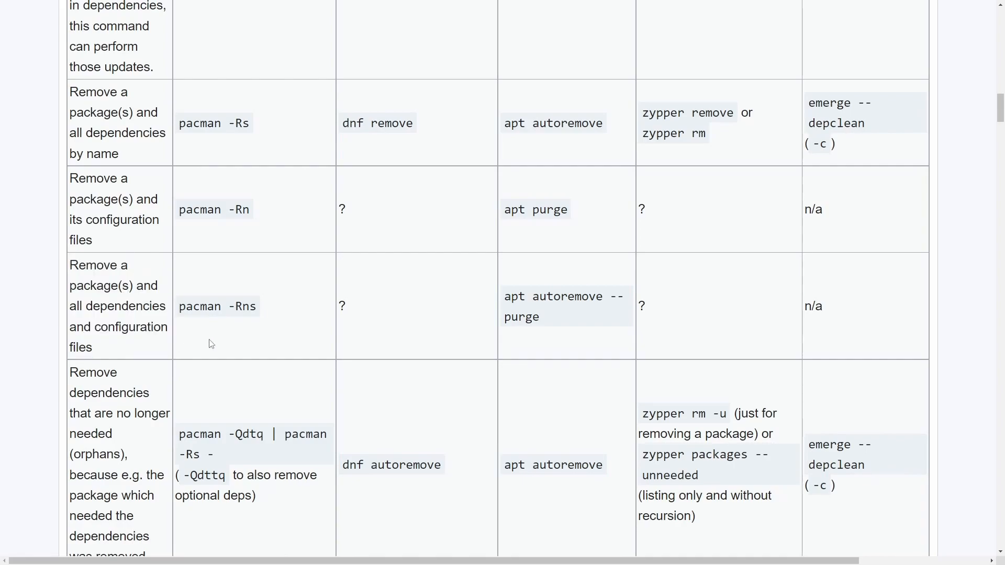
mouse_move(216, 300)
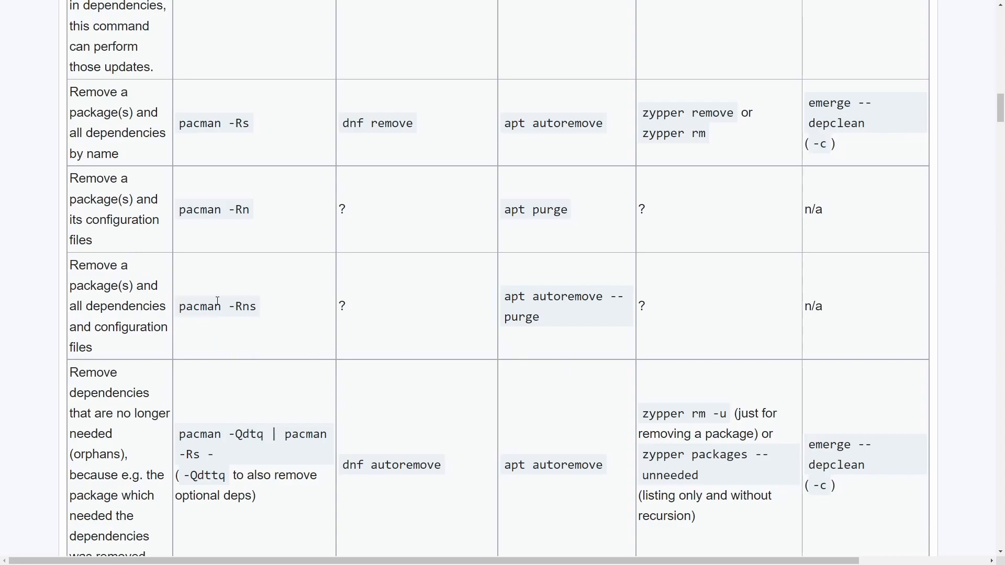
mouse_move(729, 324)
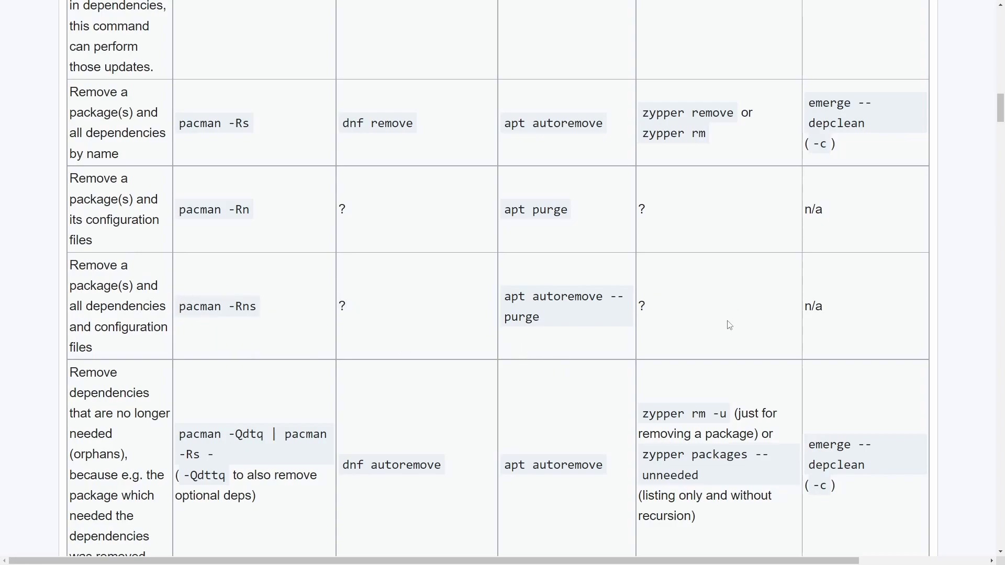
mouse_move(858, 158)
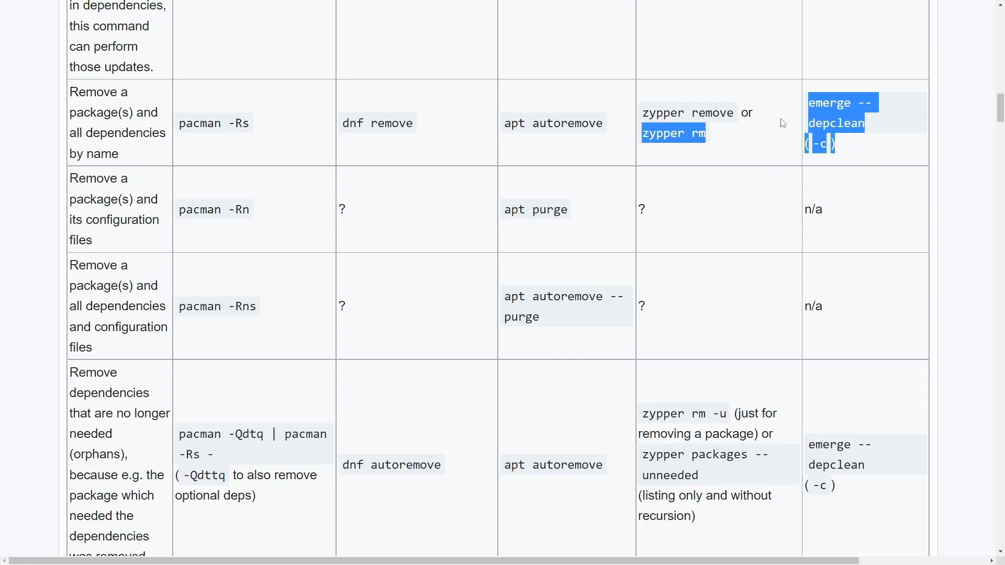
left_click(128, 115)
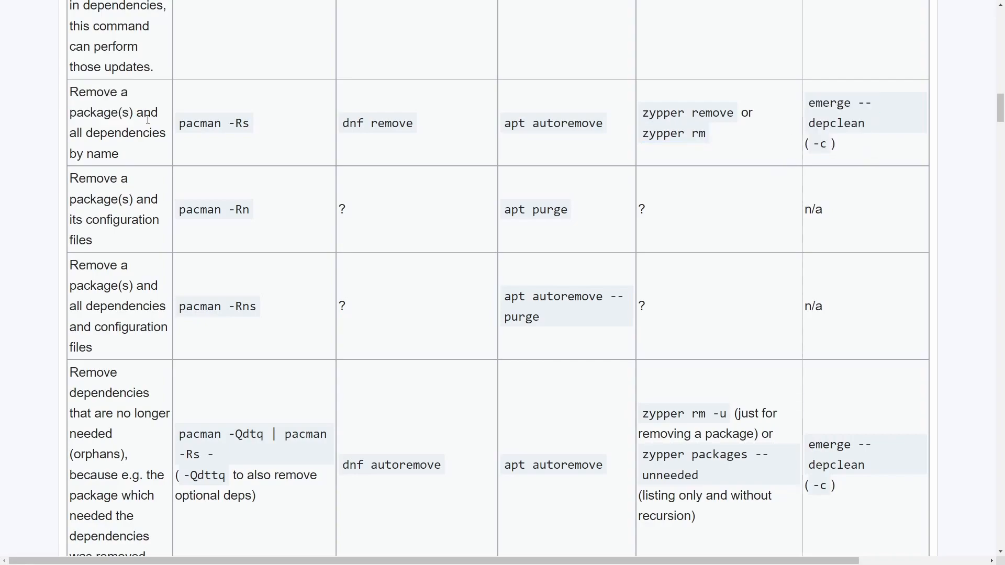
scroll("down", 3)
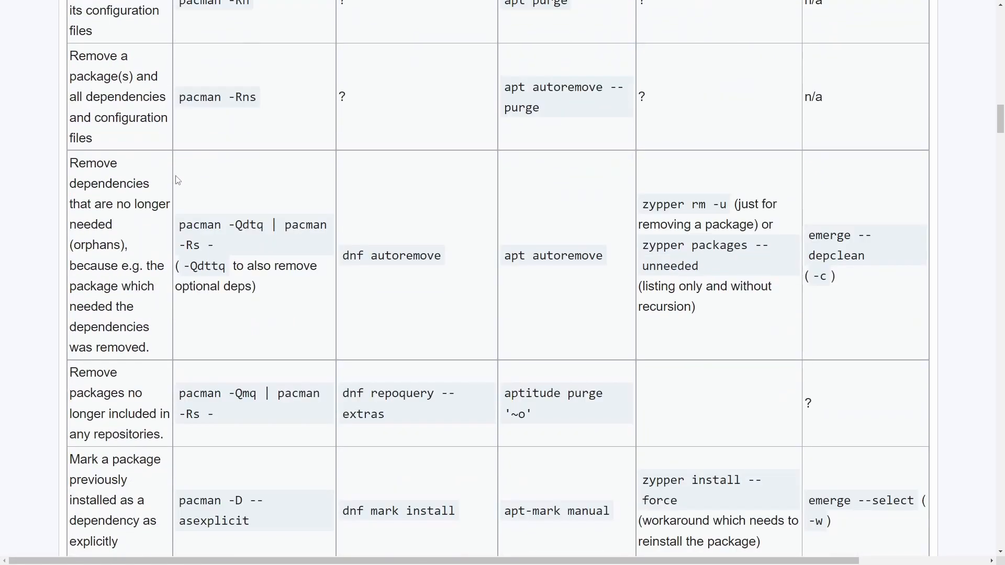
scroll("down", 3)
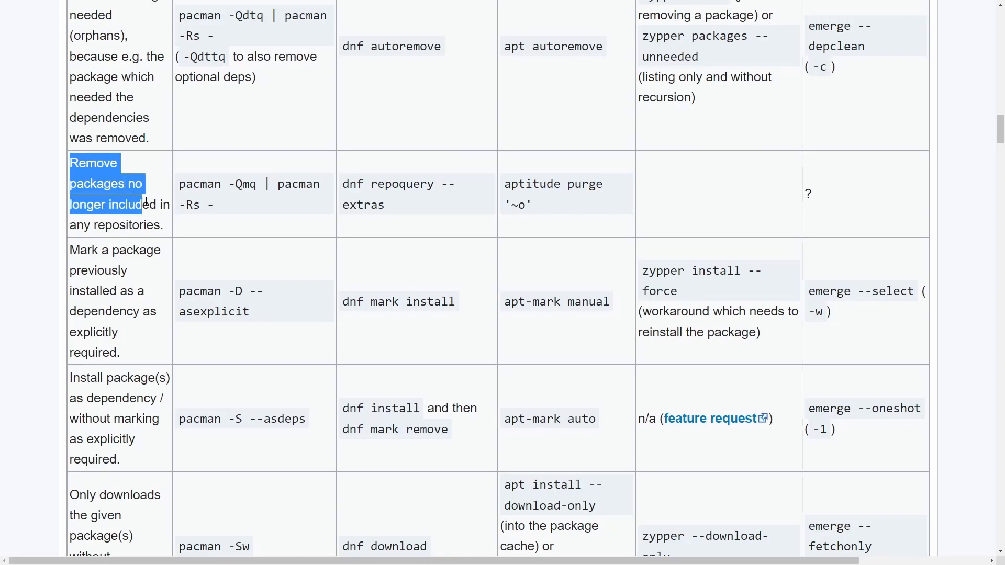
scroll("down", 3)
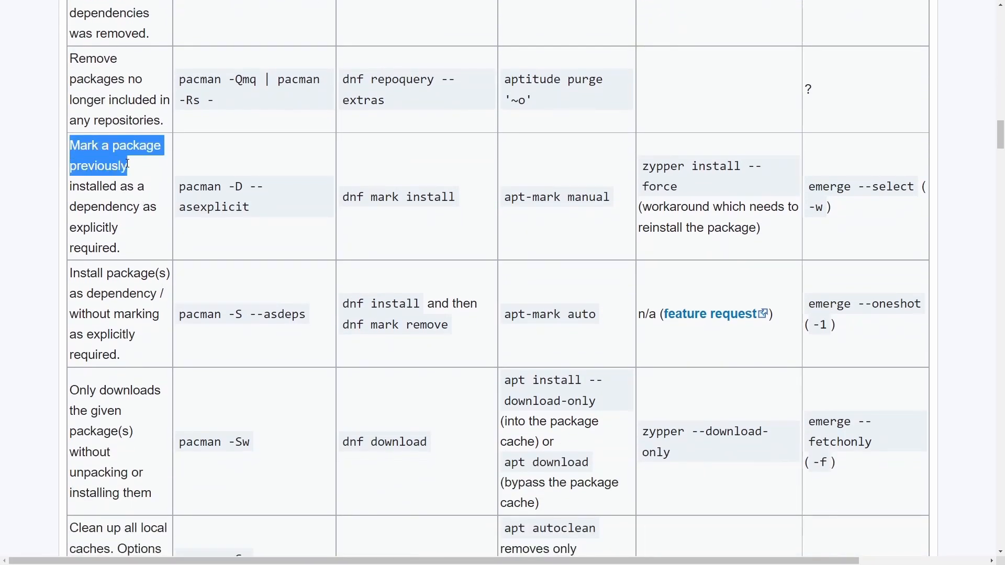
left_click_drag(128, 165, 118, 227)
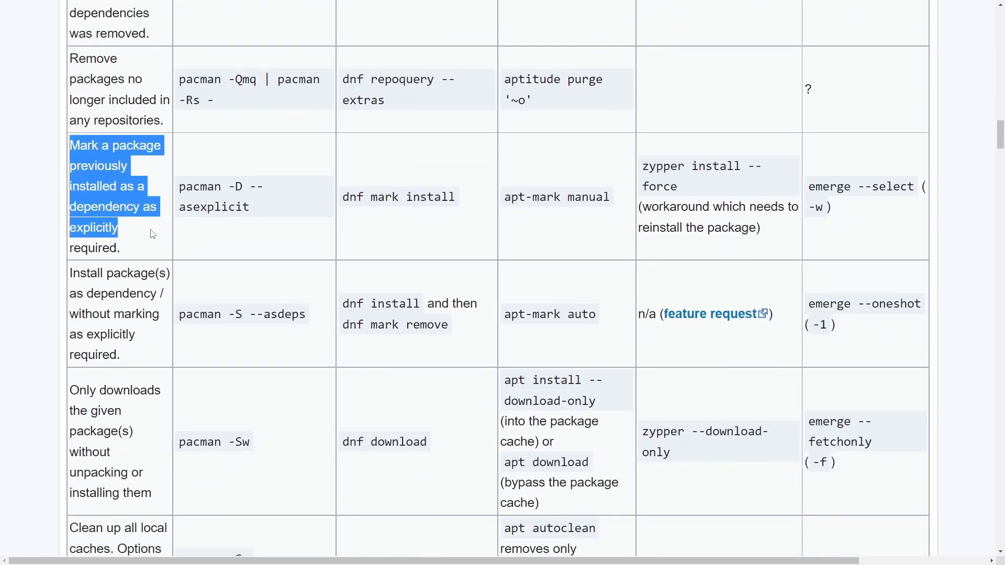
scroll("down", 3)
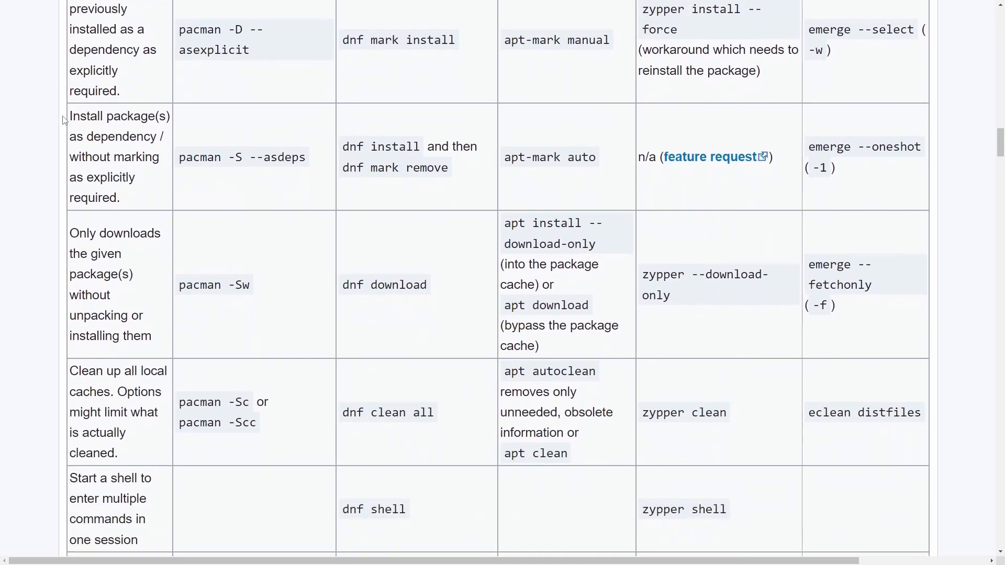
scroll("down", 3)
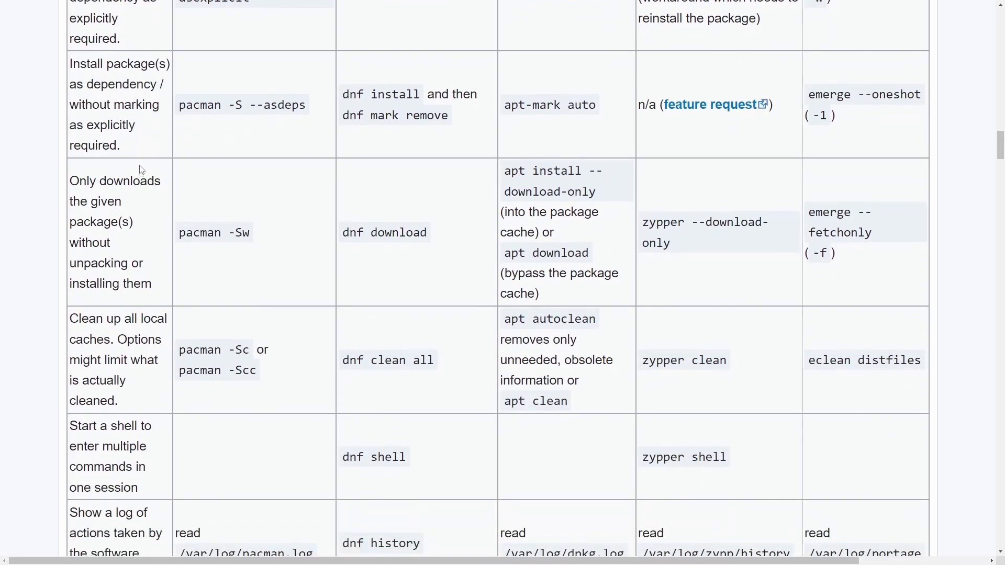
scroll("down", 3)
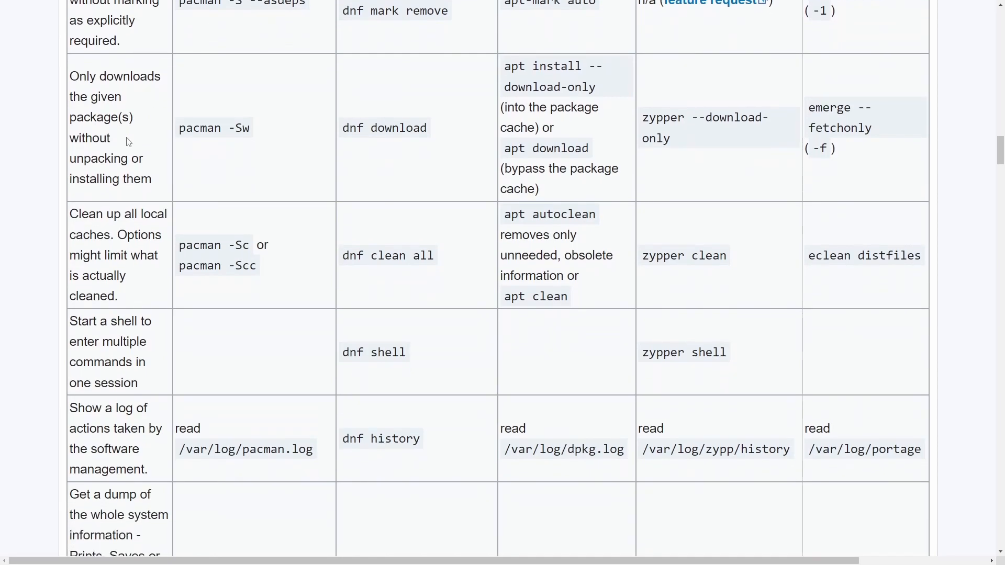
left_click_drag(70, 75, 135, 117)
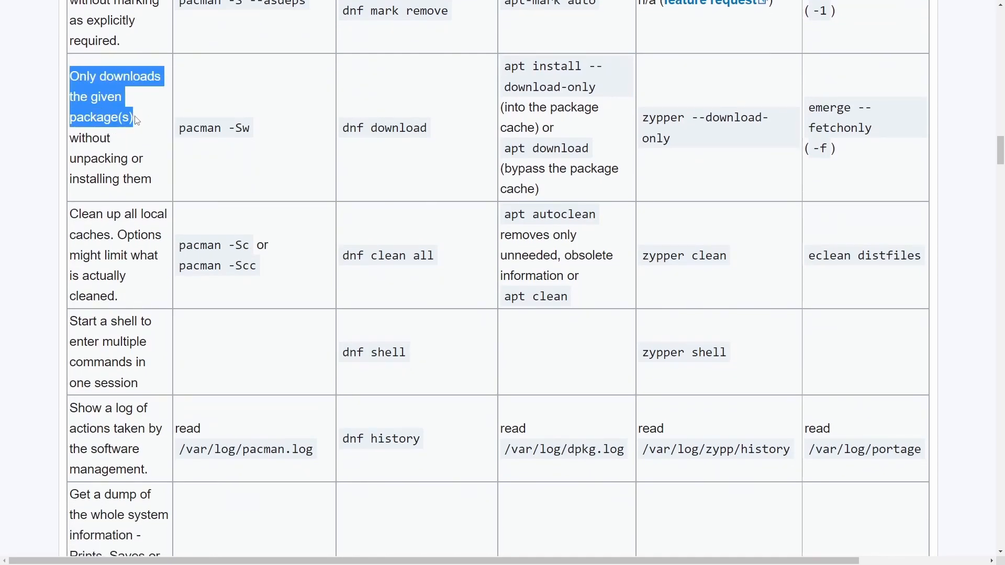
left_click(151, 165)
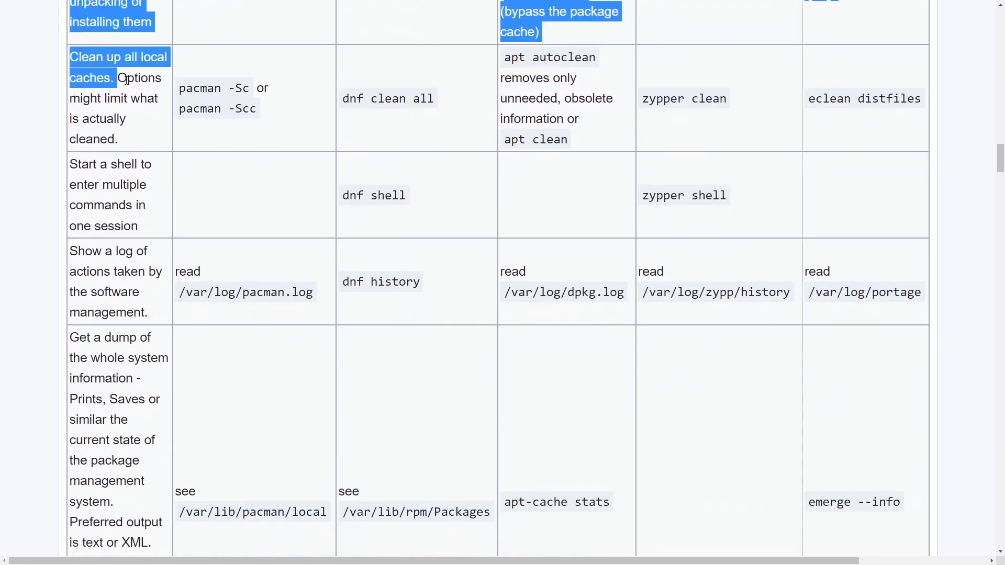
scroll("down", 3)
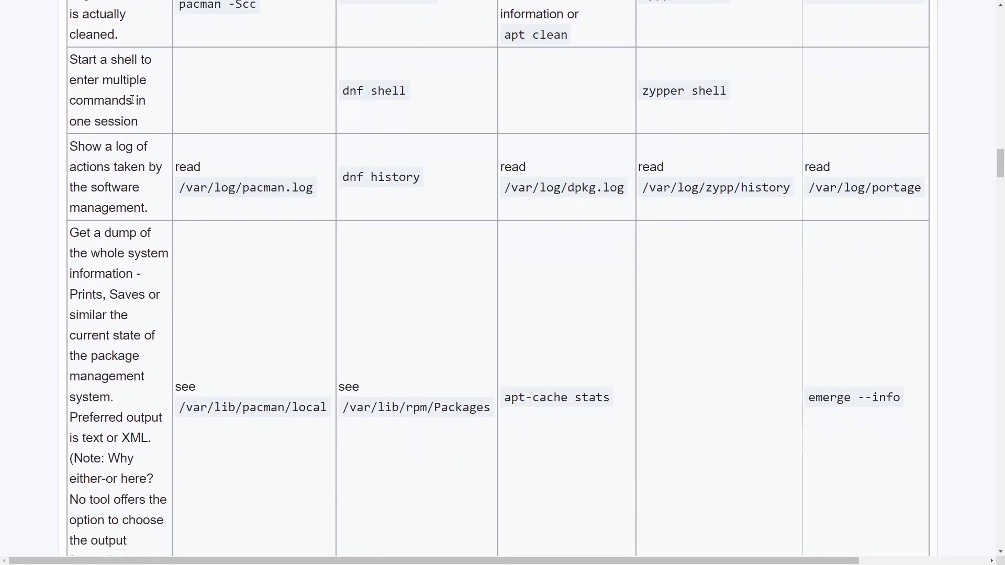
scroll("down", 3)
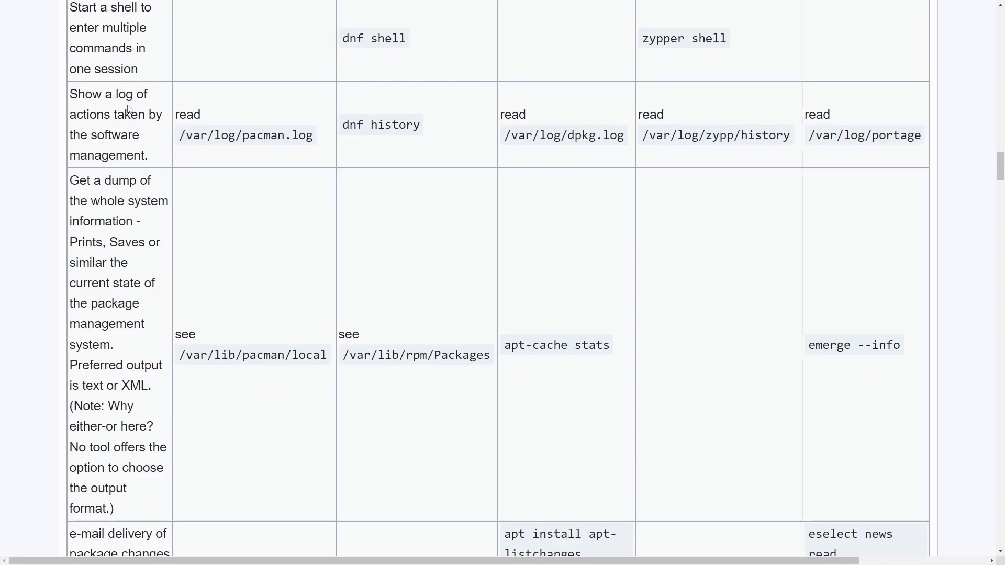
scroll("down", 3)
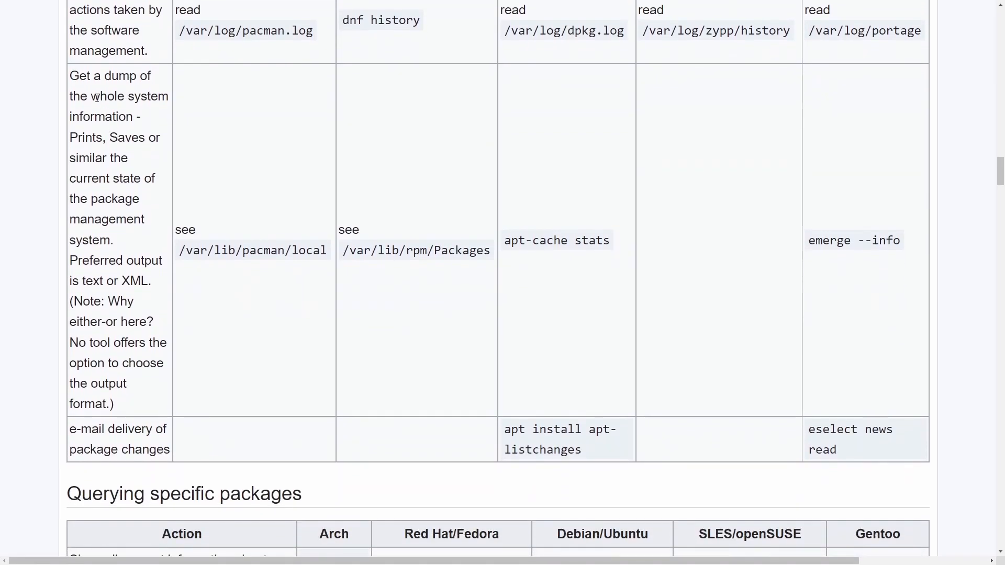
mouse_move(147, 125)
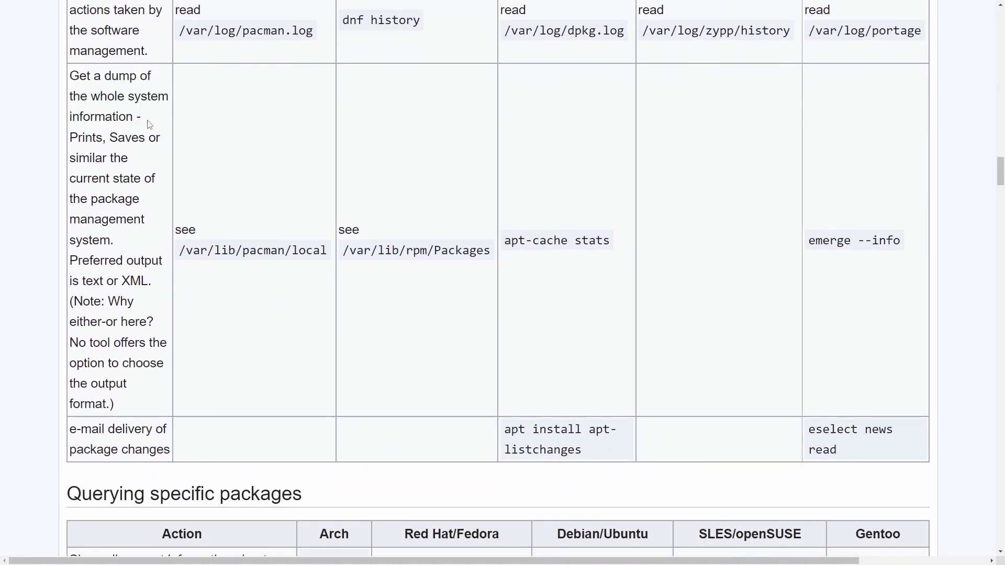
scroll("down", 3)
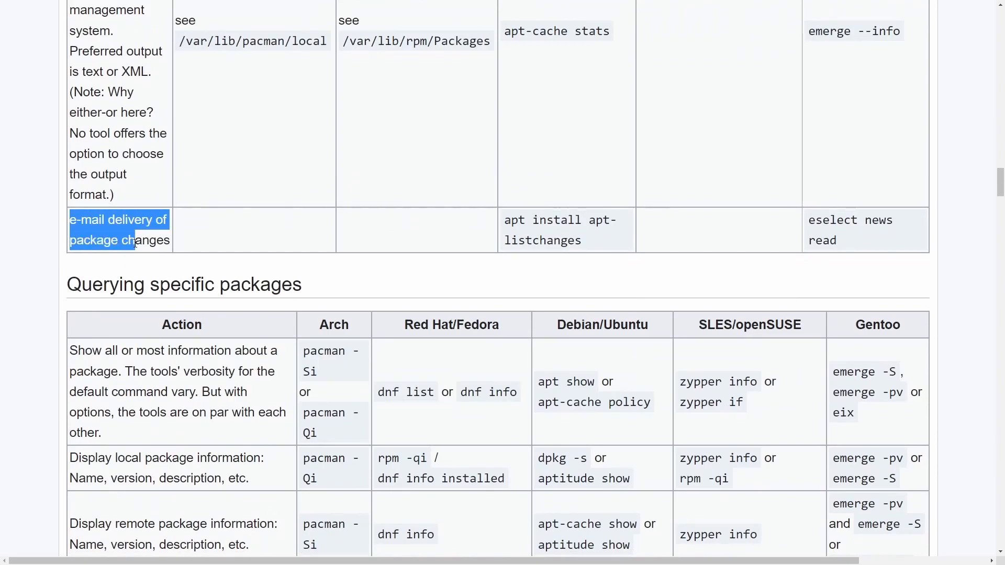
scroll("down", 3)
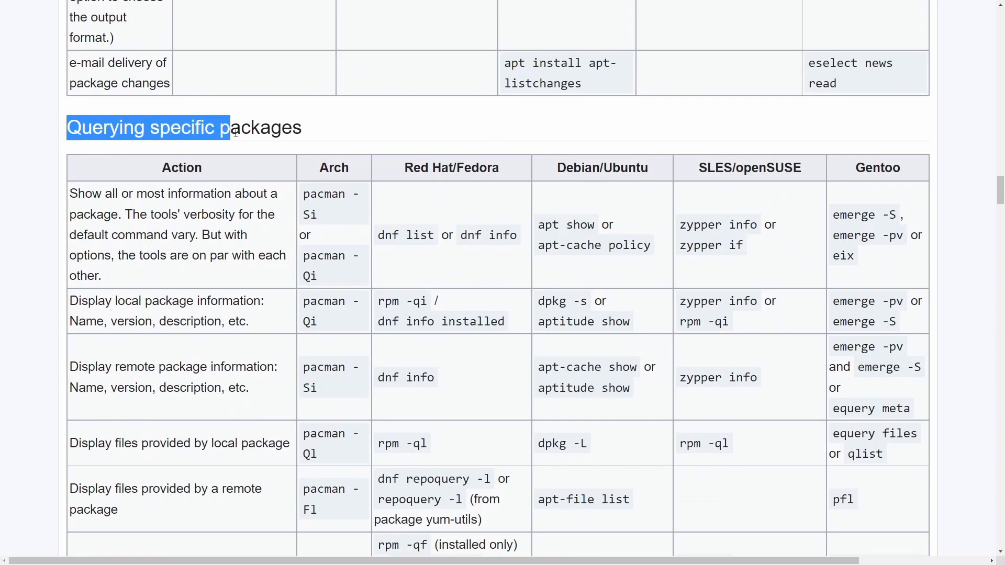
scroll("down", 3)
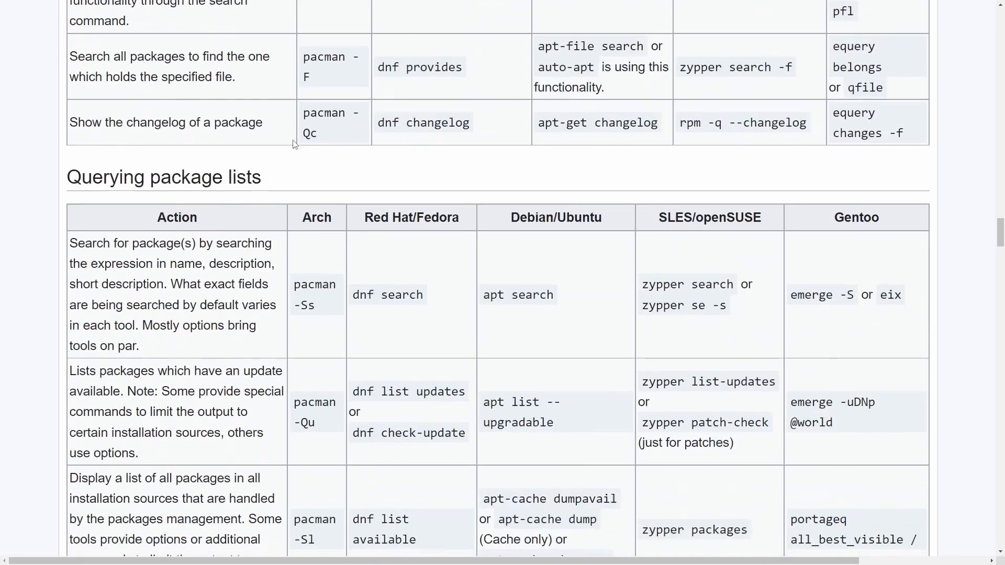
scroll("down", 3)
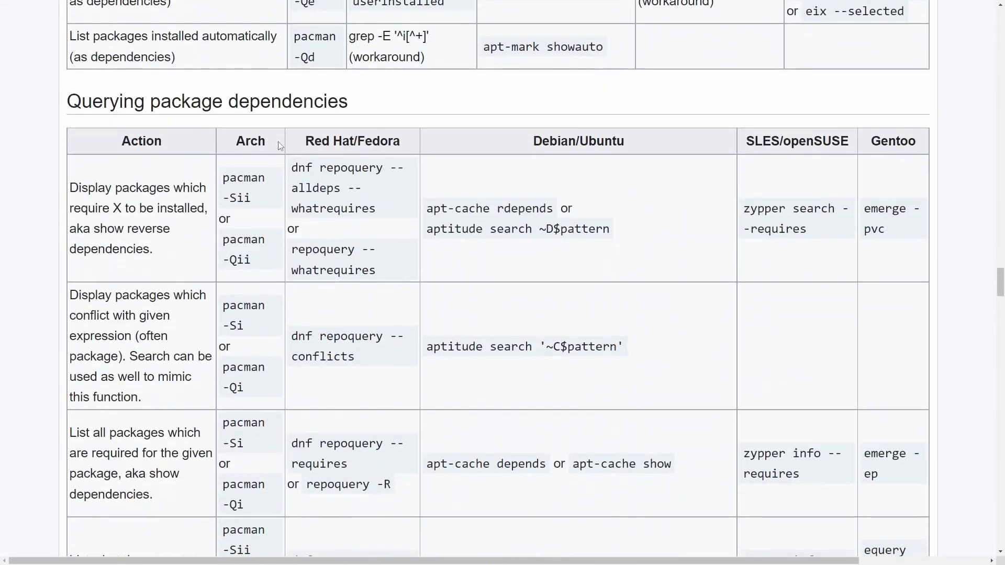
scroll("down", 3)
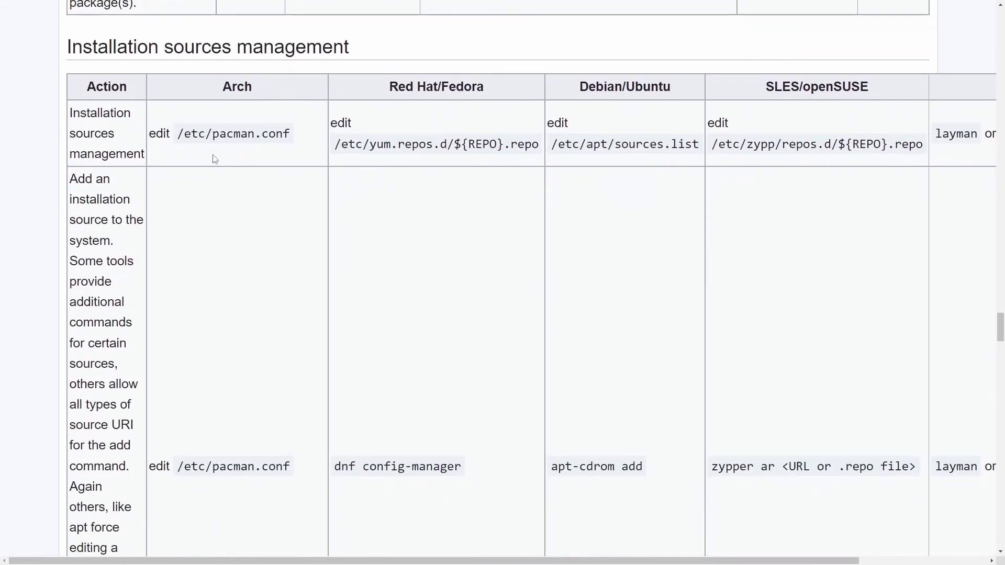
scroll("down", 3)
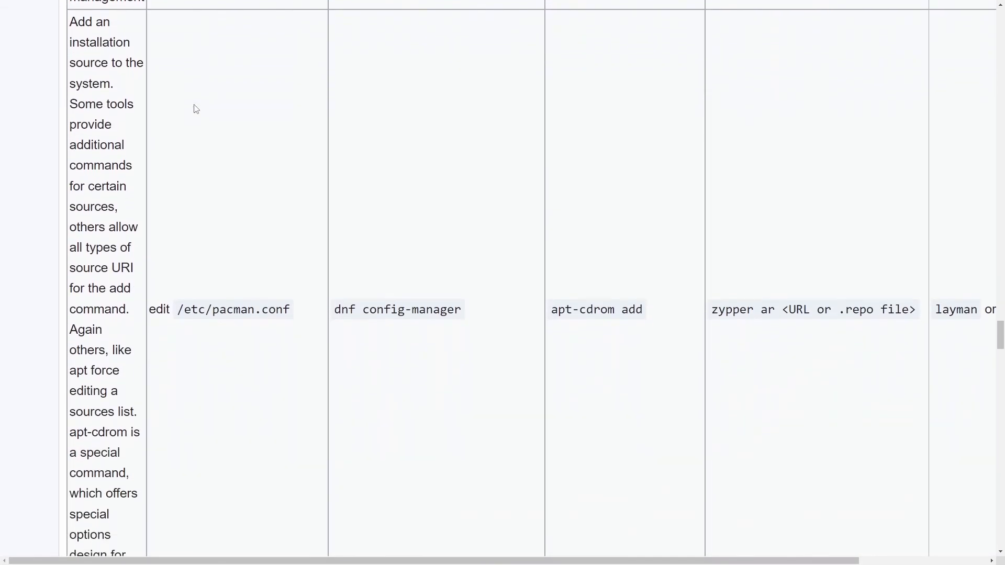
scroll("down", 3)
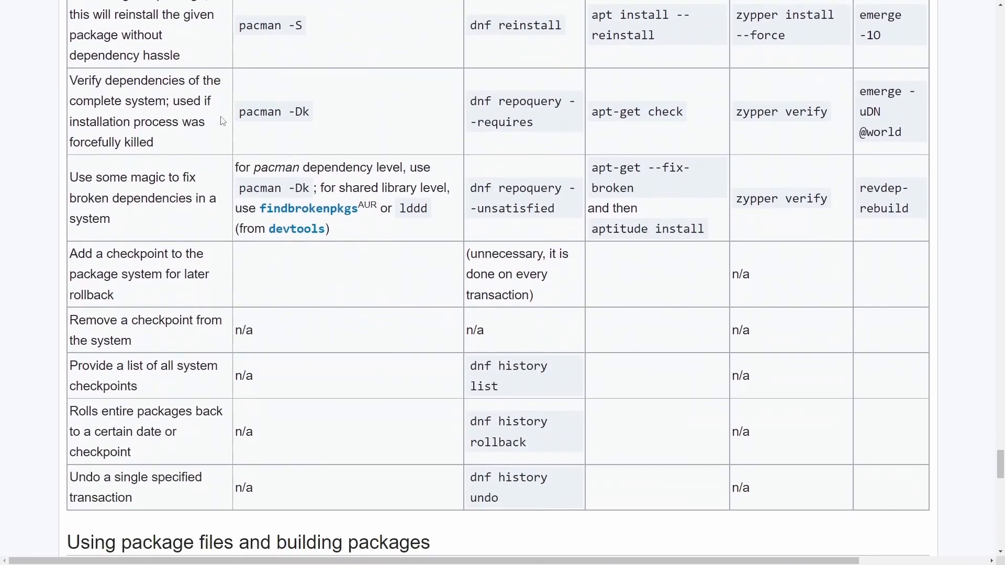
scroll("down", 3)
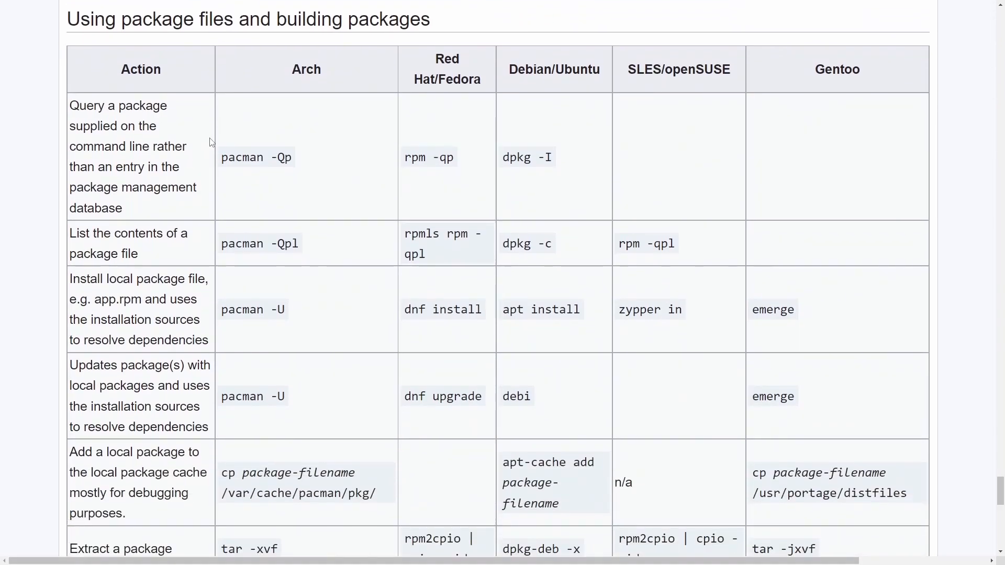
scroll("down", 3)
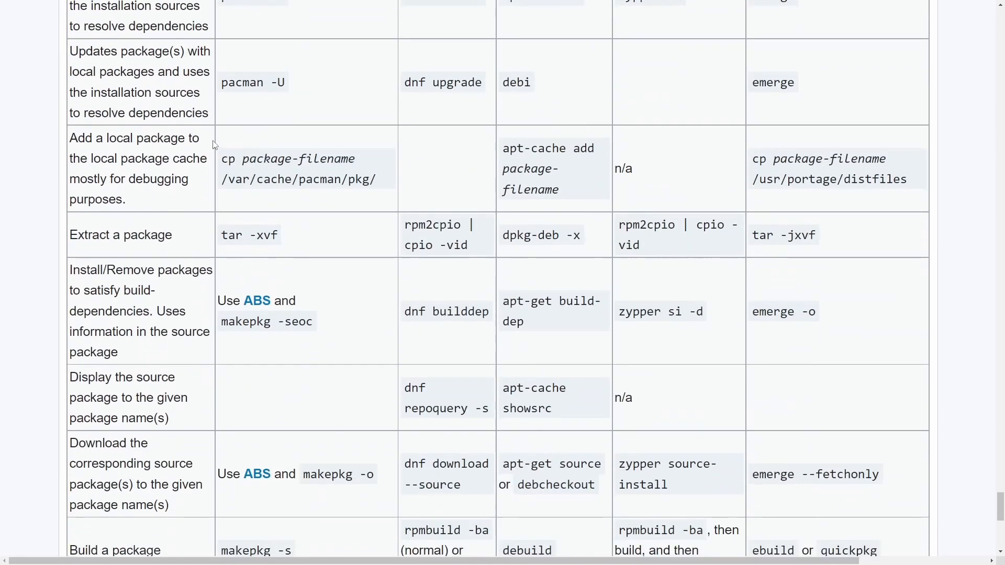
scroll("down", 3)
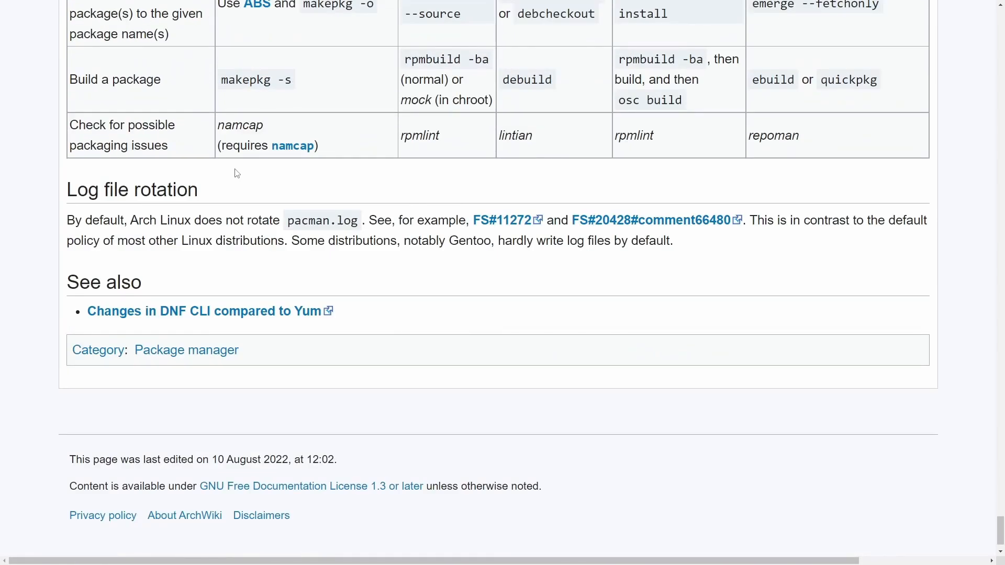
mouse_move(289, 200)
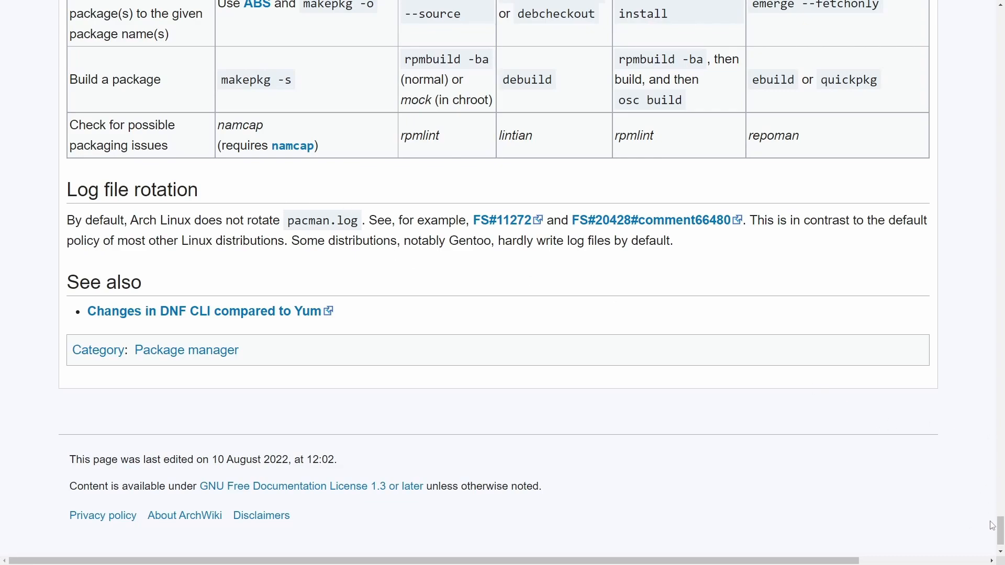
mouse_move(959, 499)
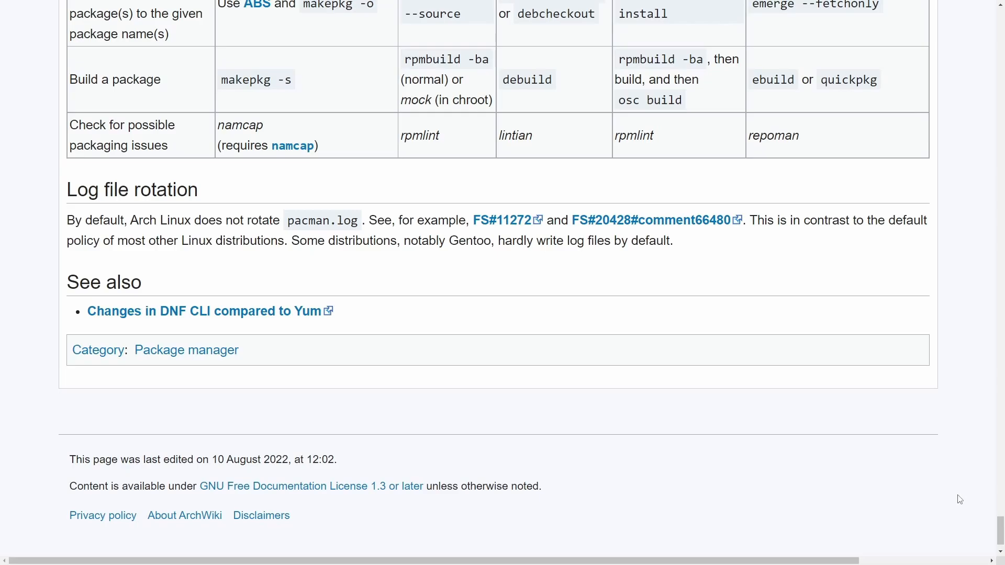
scroll("up", 3)
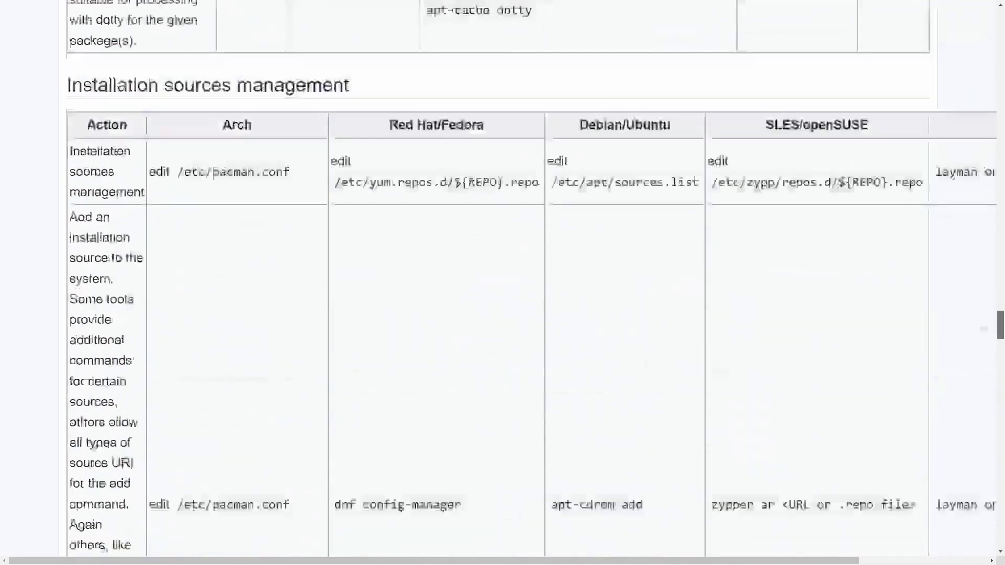
scroll("up", 3)
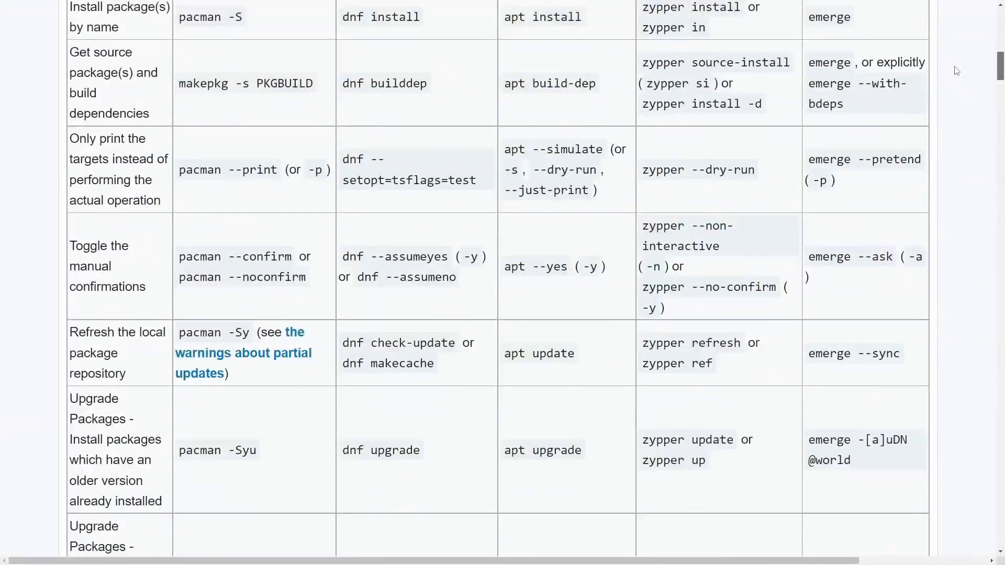
scroll("up", 3)
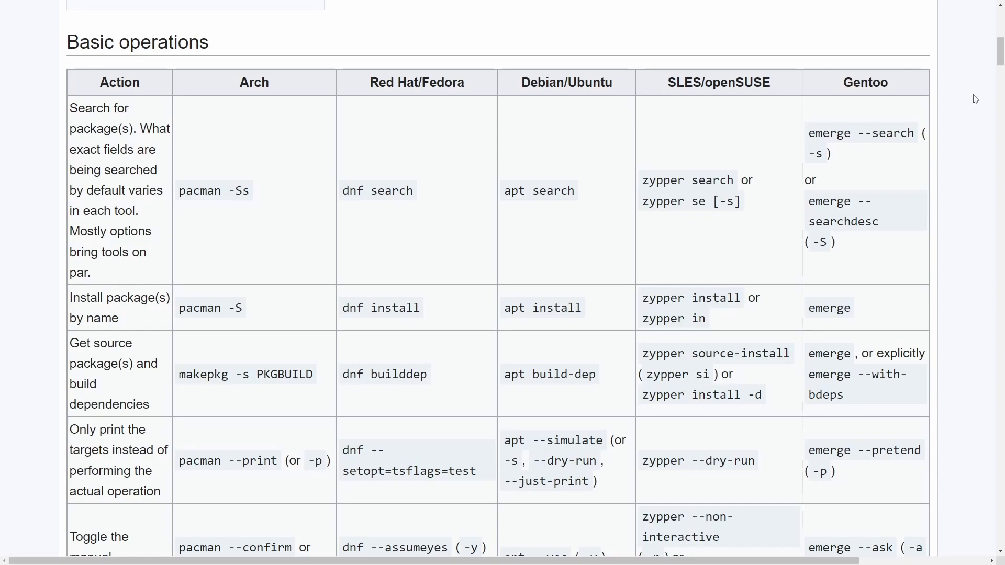
mouse_move(949, 88)
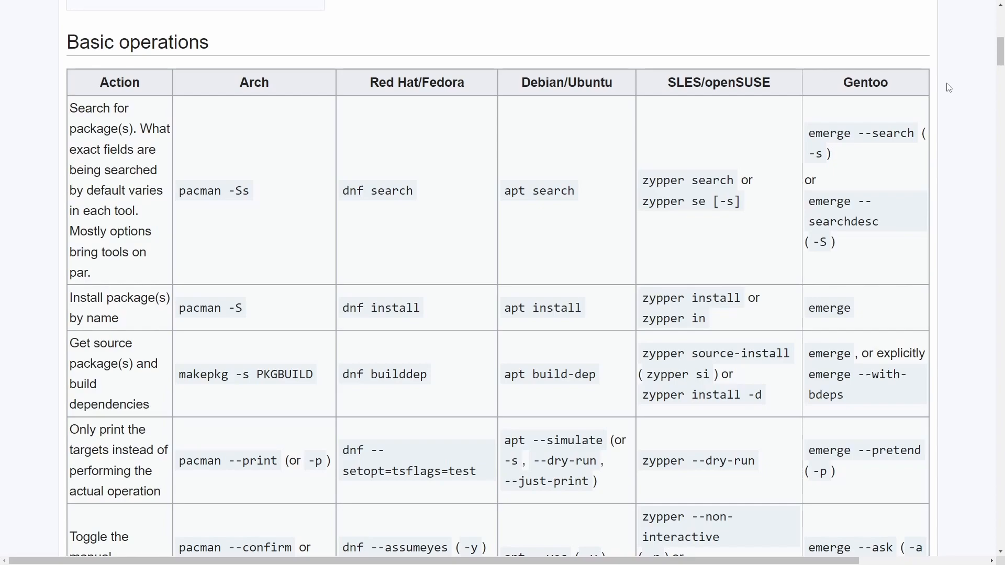
mouse_move(974, 116)
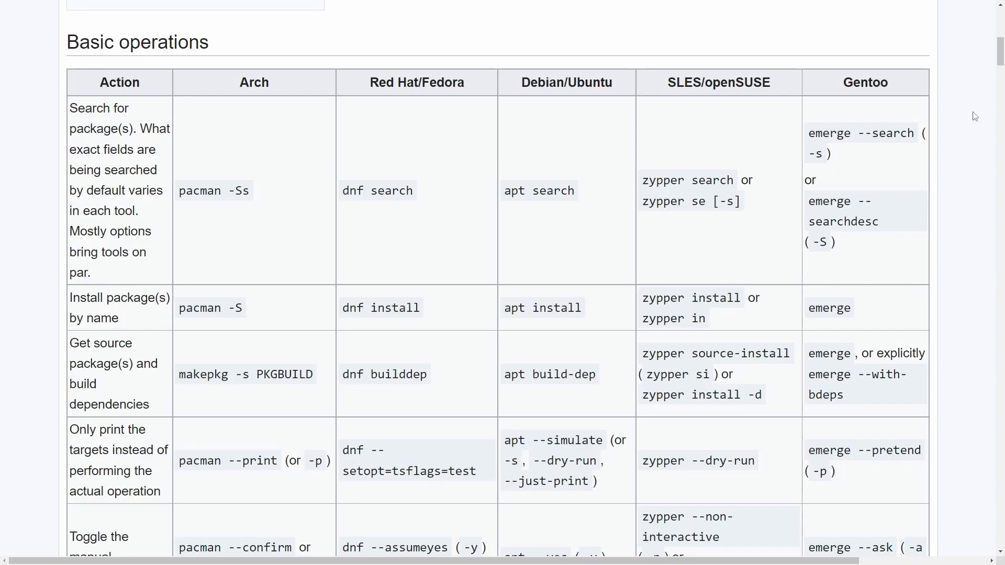